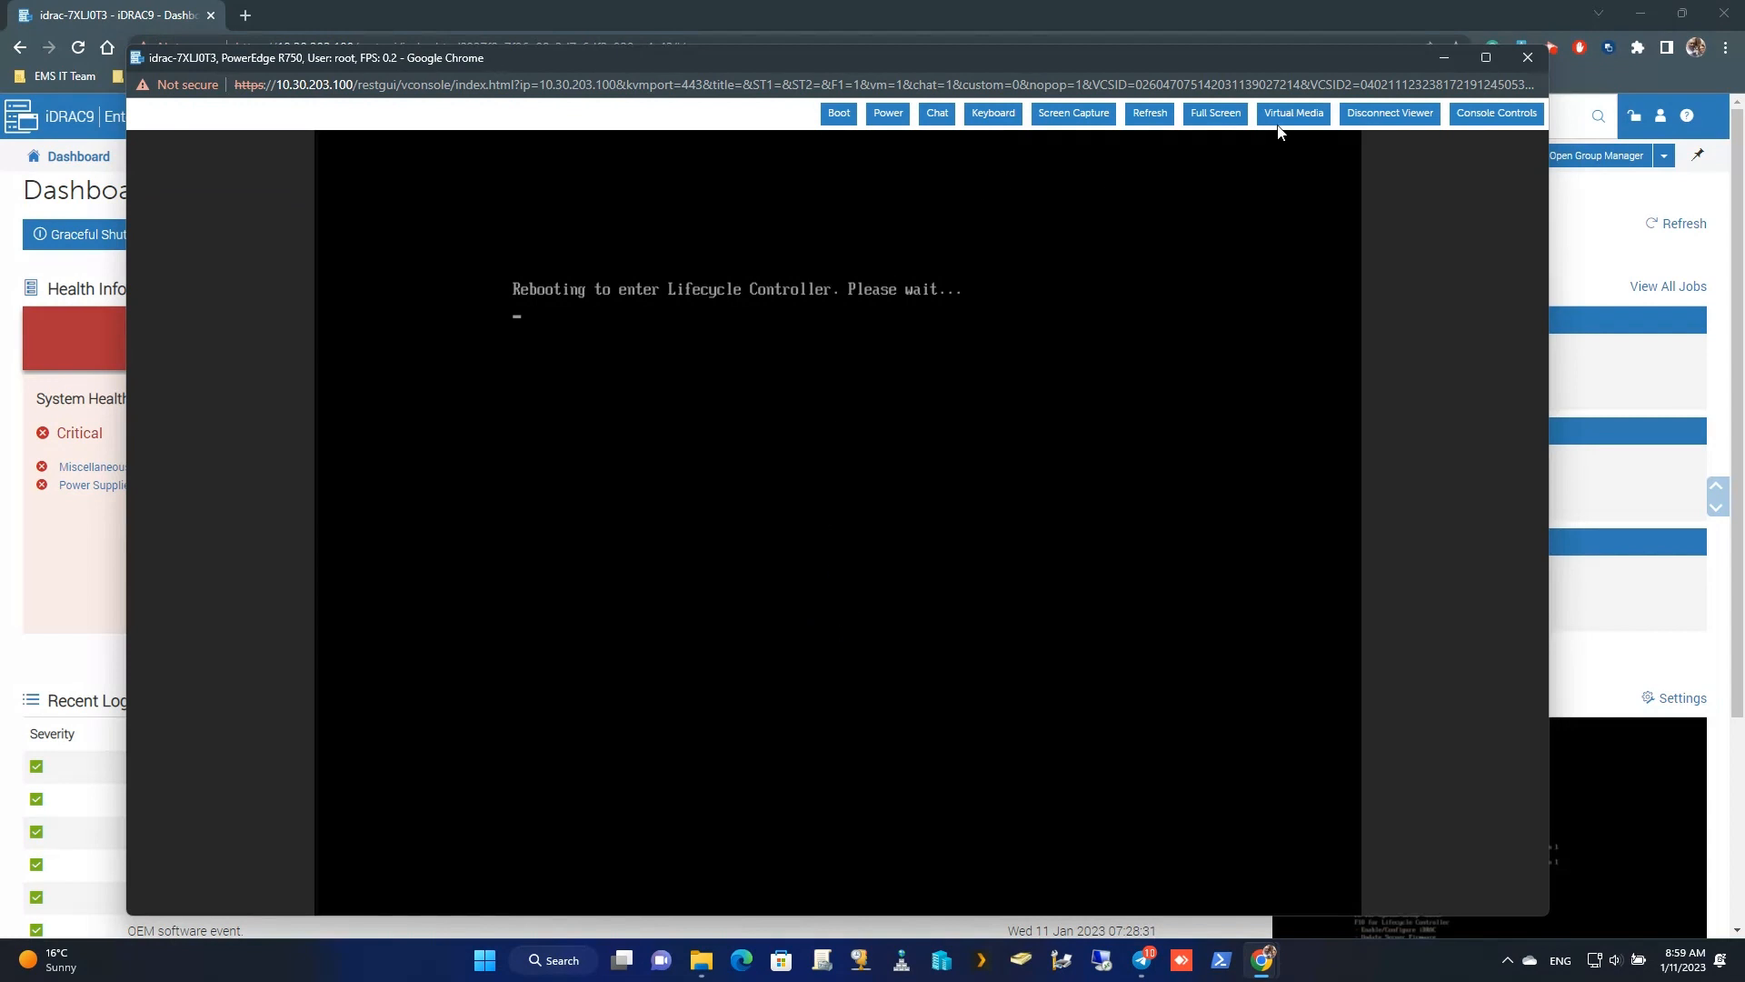
Connect virtual media from the console's Virtual Media menu during the Lifecycle Controller reboot
{"action": "left_click", "coordinate": [1293, 113]}
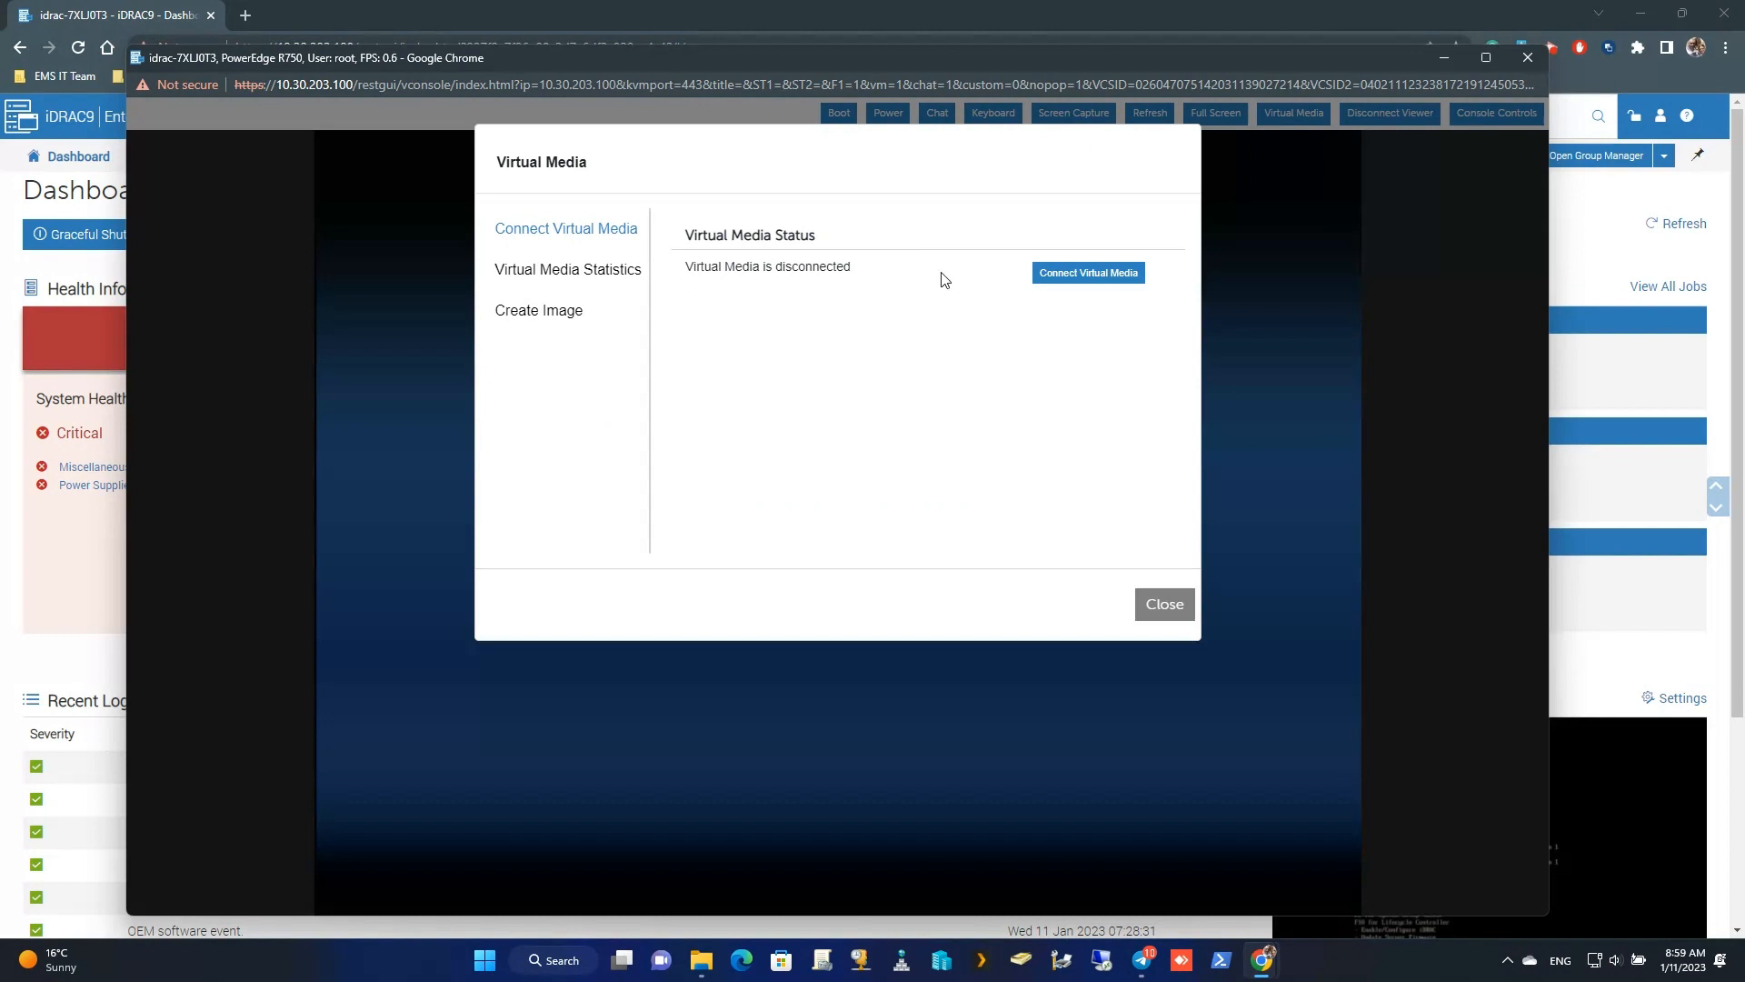
{"action": "left_click", "coordinate": [1087, 272]}
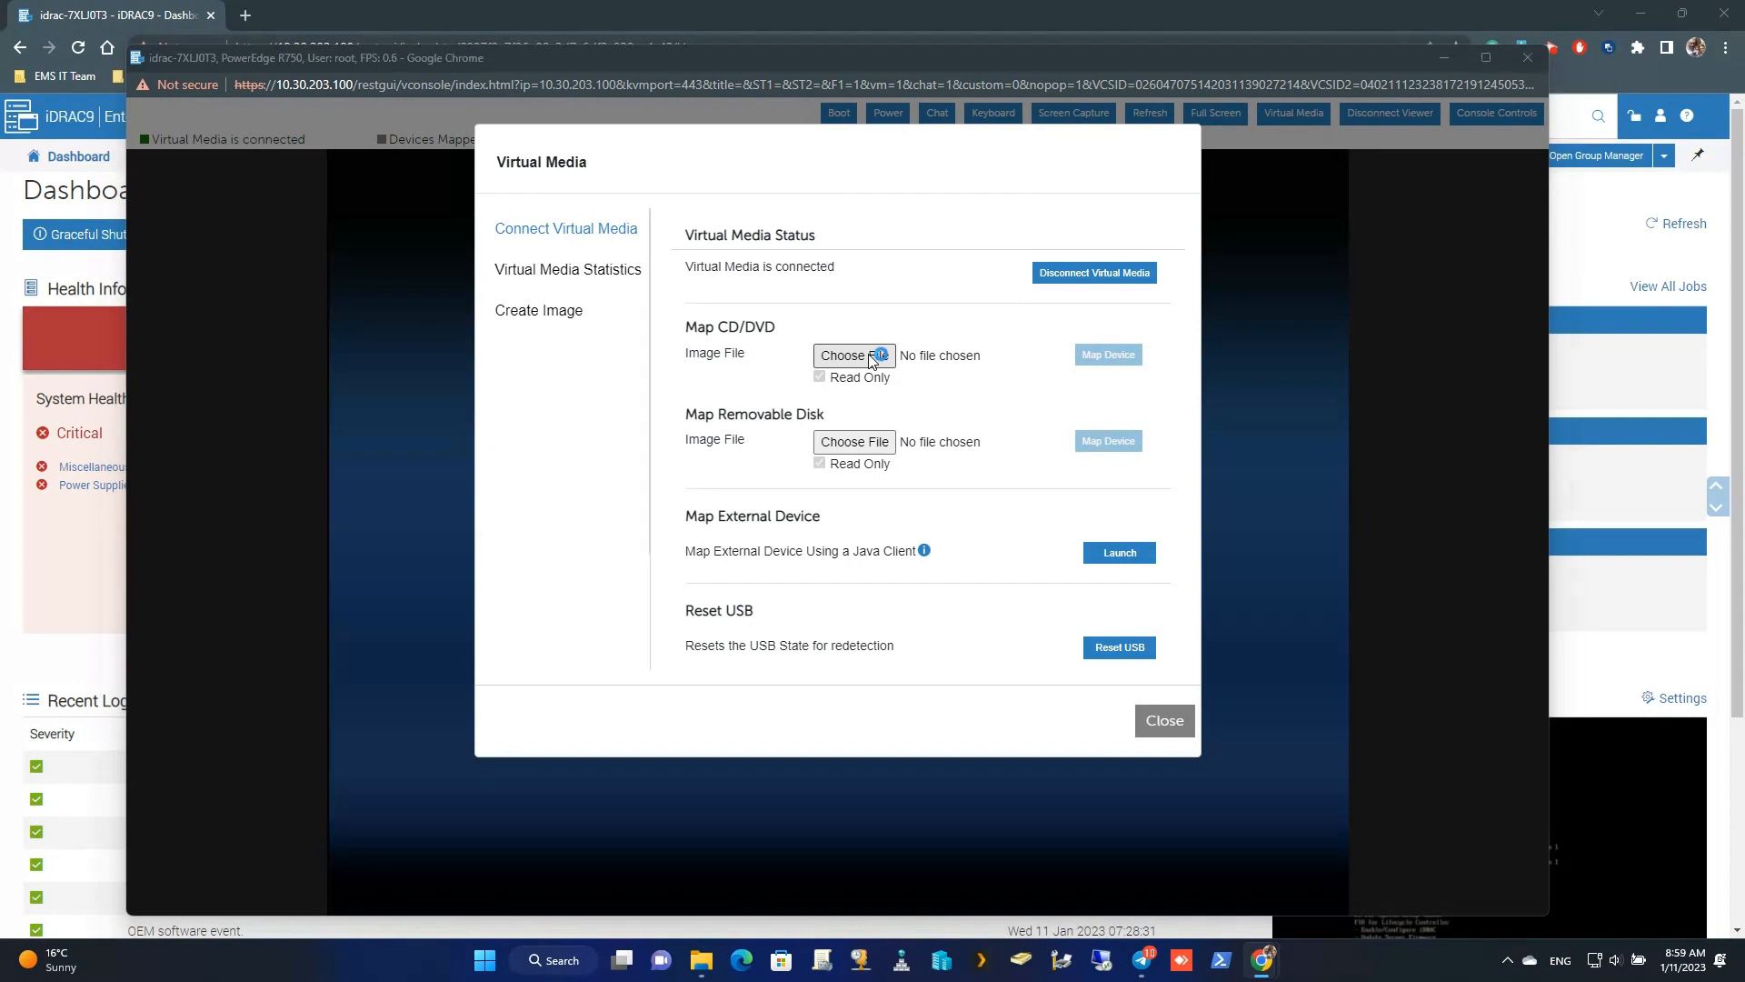
Map today's Windows Server 2022 ISO from Downloads to the virtual CD/DVD drive
{"action": "left_click", "coordinate": [854, 355]}
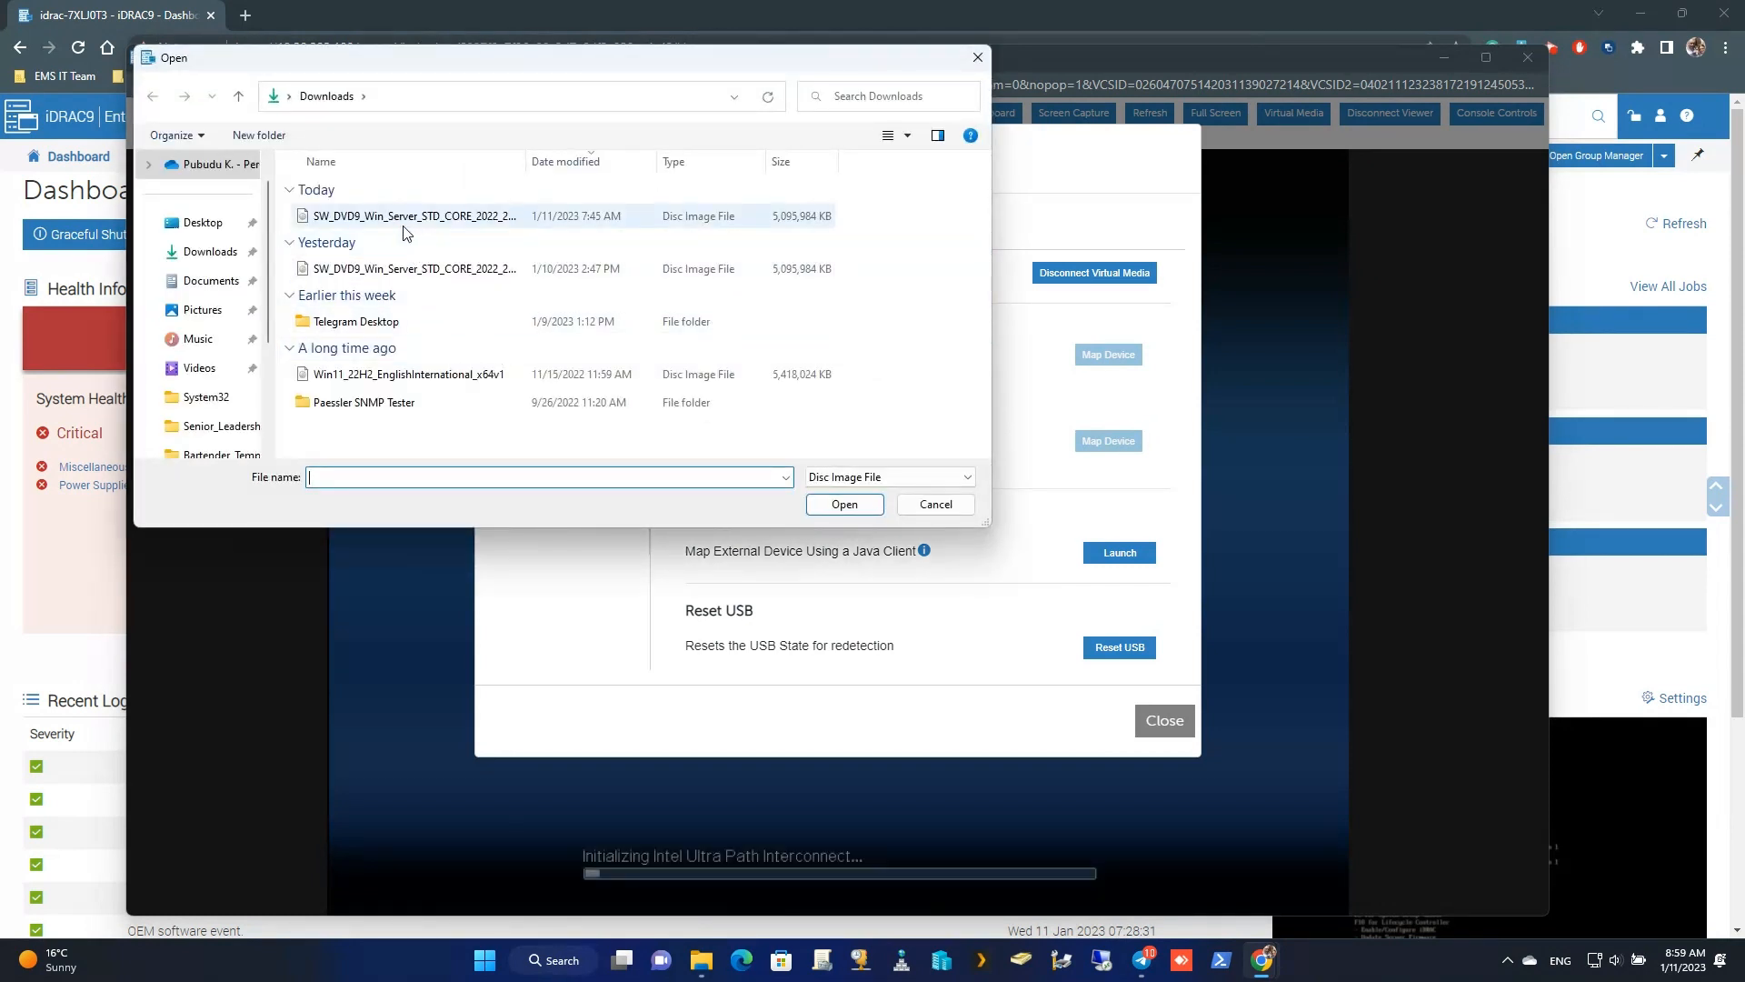
{"action": "left_click", "coordinate": [412, 215]}
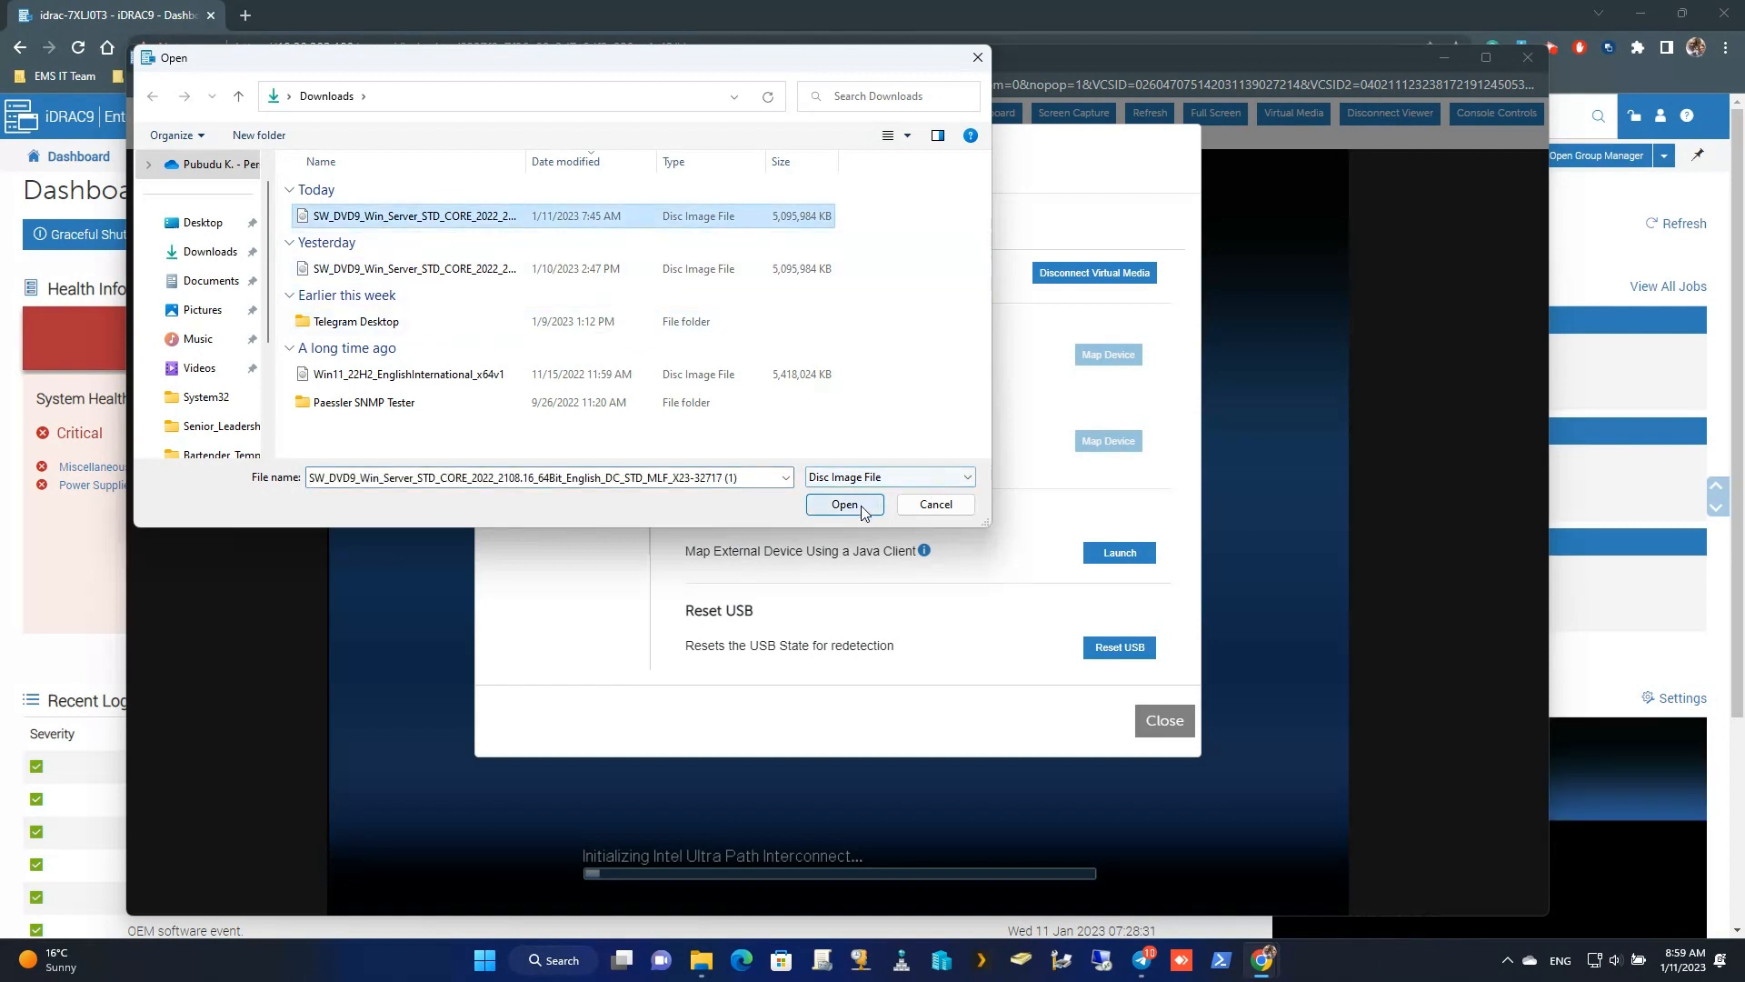
{"action": "left_click", "coordinate": [844, 504]}
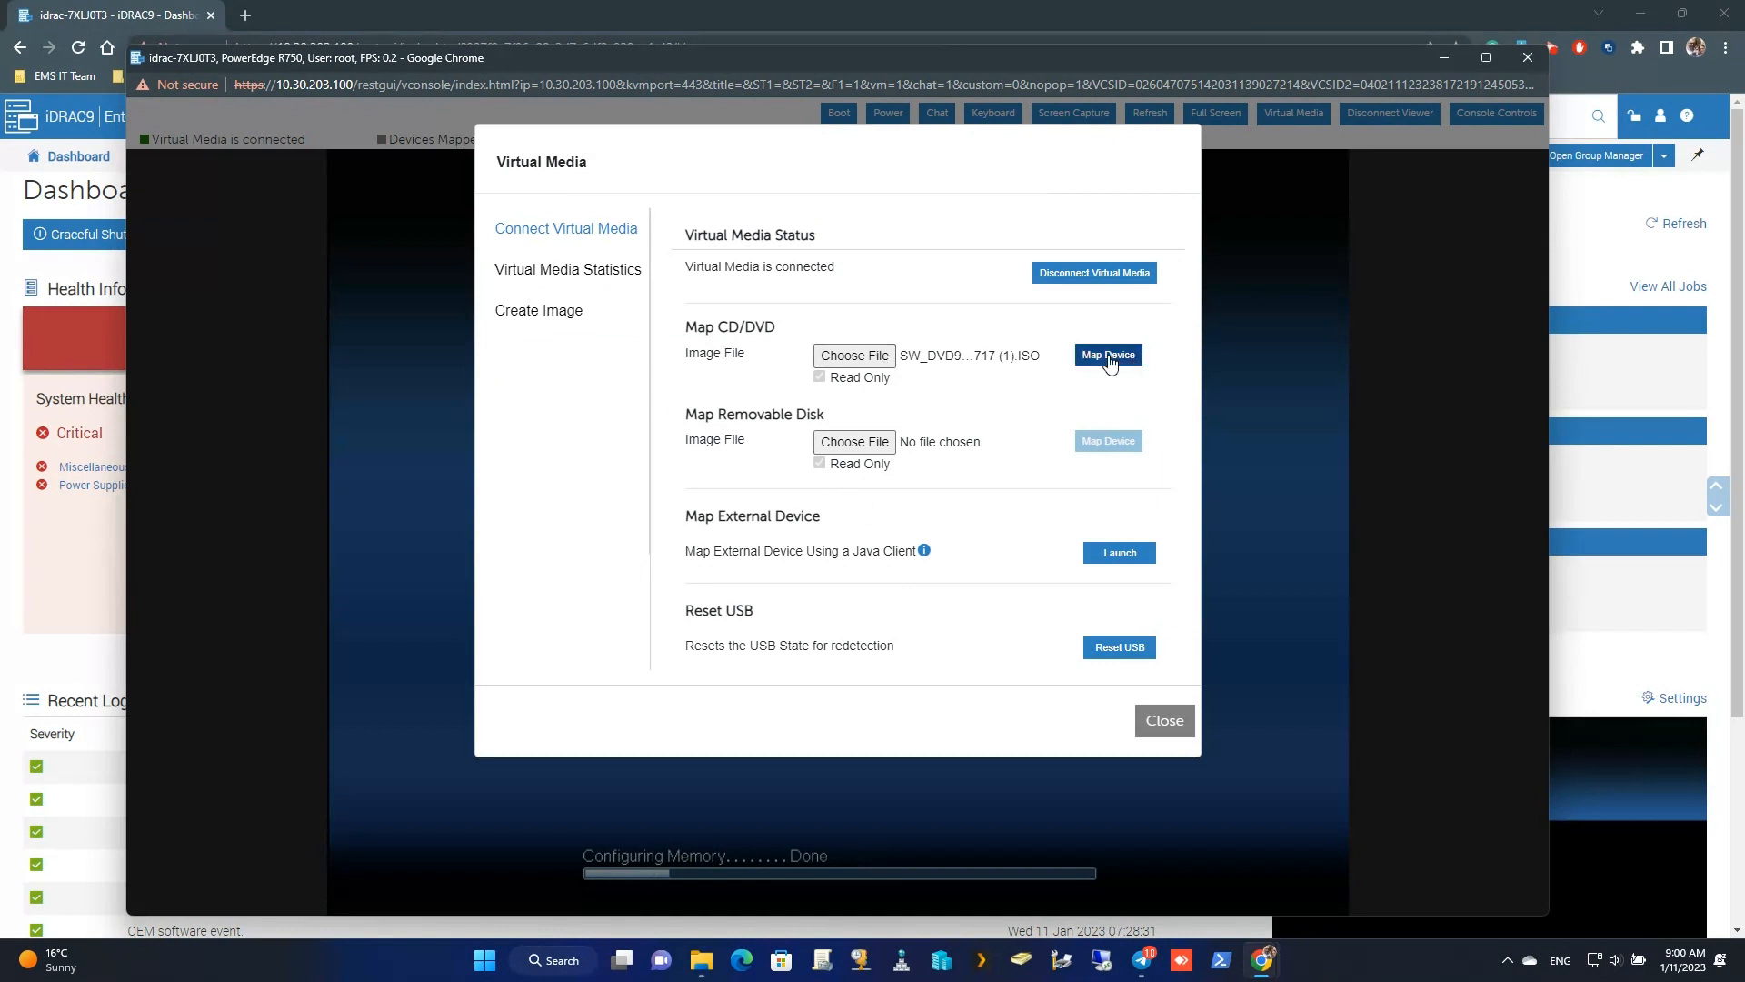
{"action": "left_click", "coordinate": [1107, 354]}
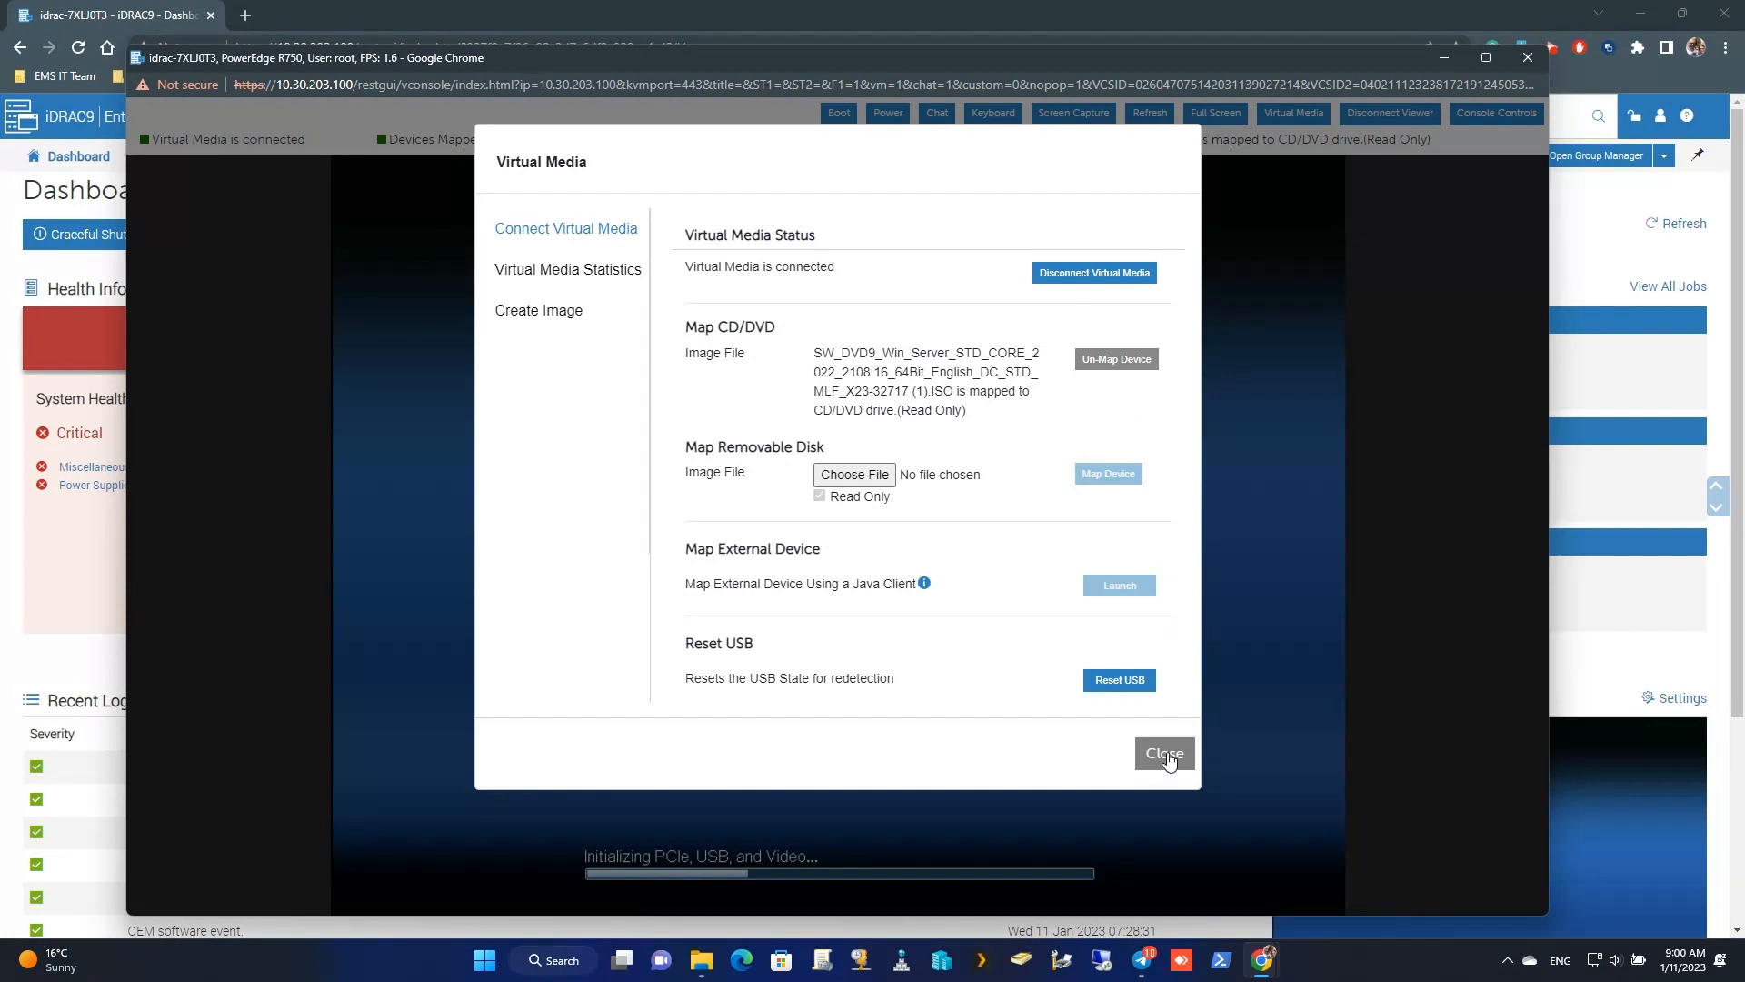
Close the Virtual Media dialog and let Lifecycle Controller load
{"action": "left_click", "coordinate": [1163, 754]}
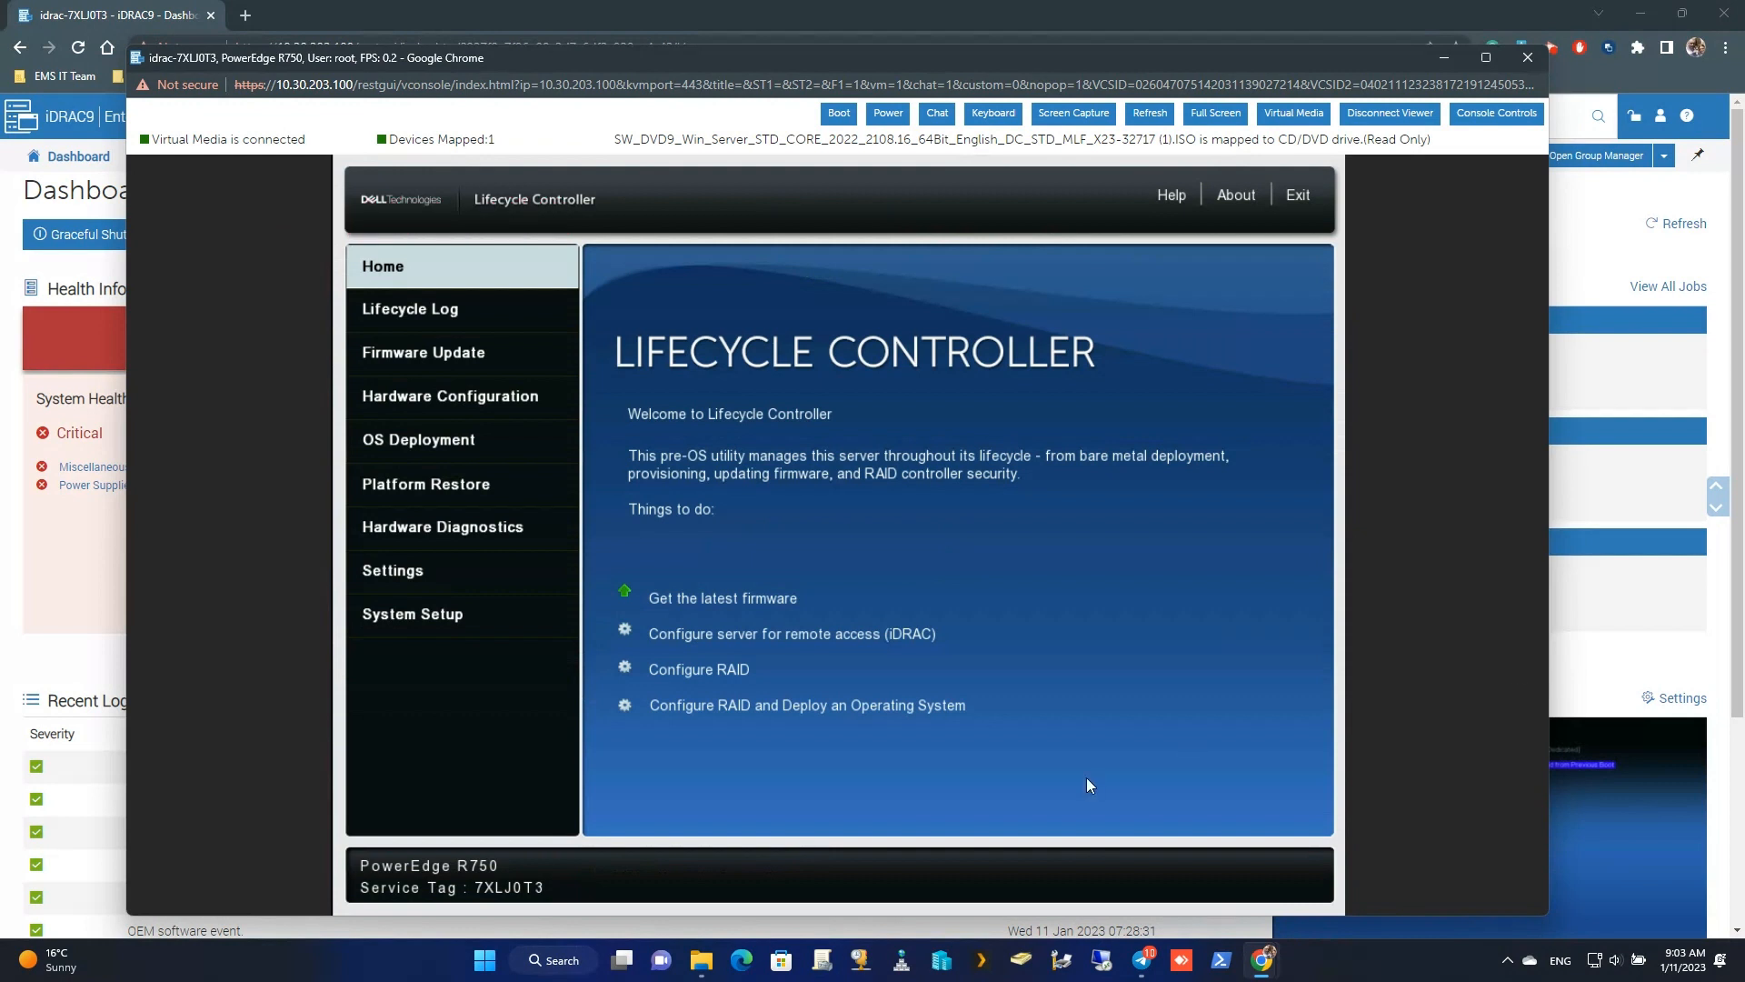
{"action": "mouse_move", "coordinate": [902, 710]}
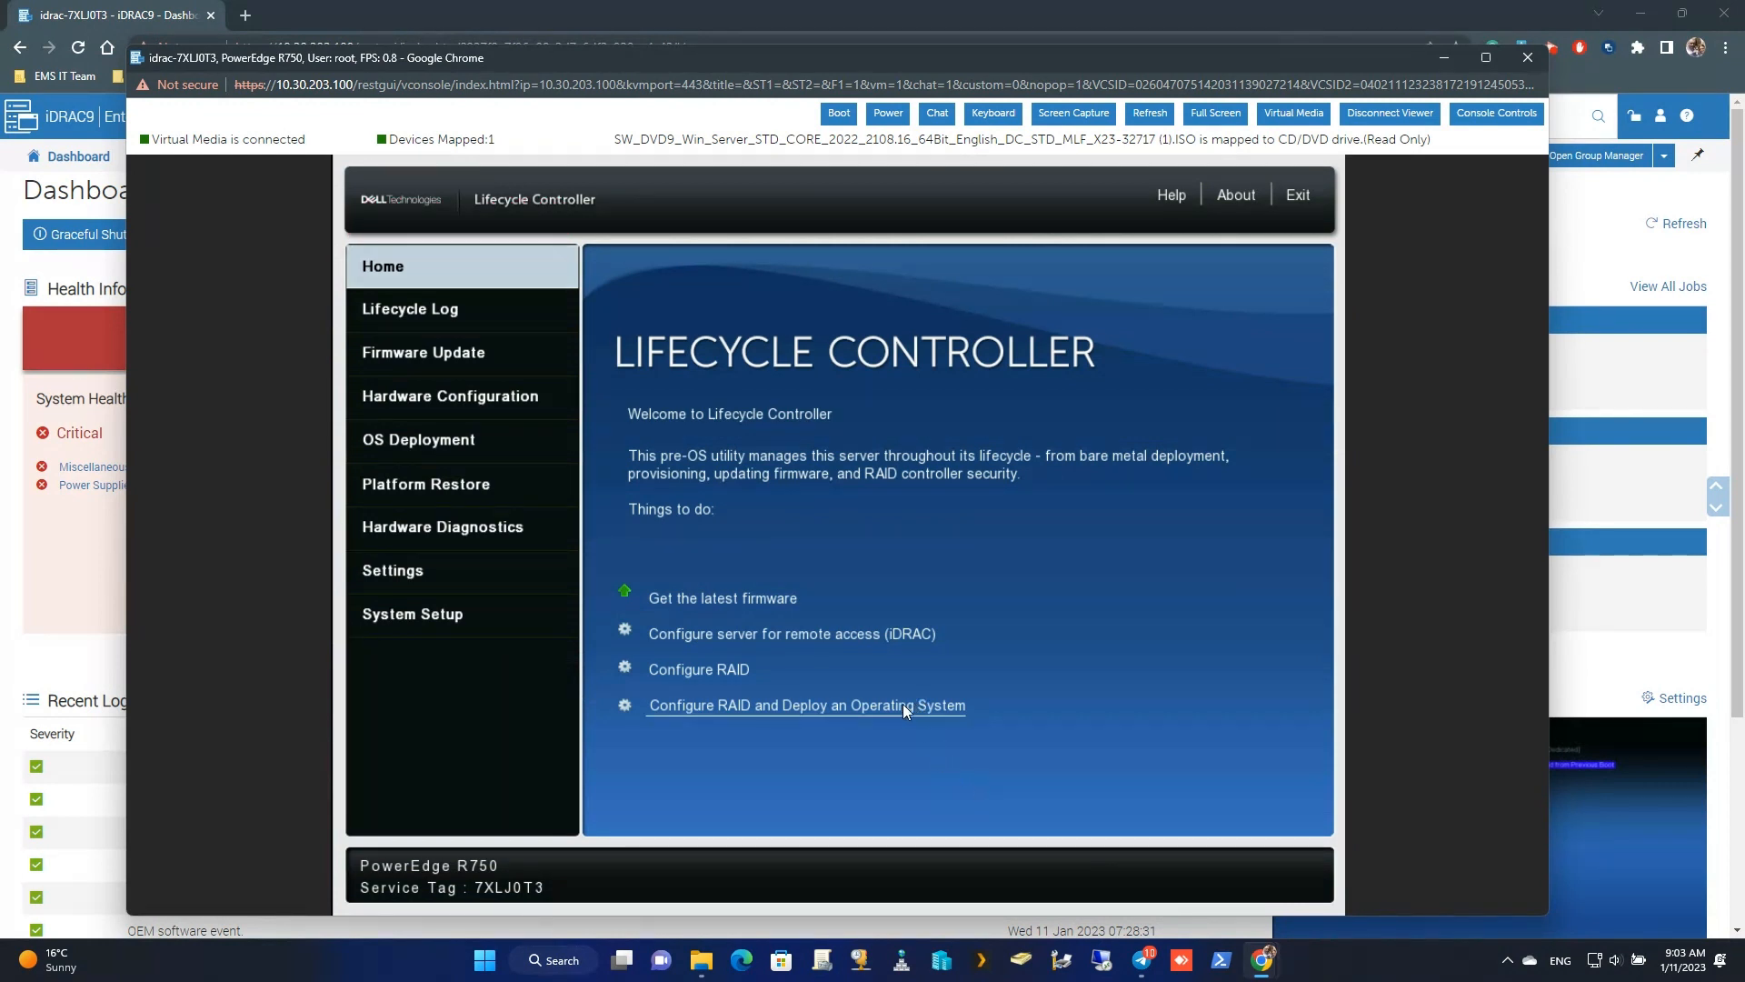
Launch Configure RAID and Deploy an Operating System, choosing Go Directly to OS Deployment
{"action": "left_click", "coordinate": [804, 704]}
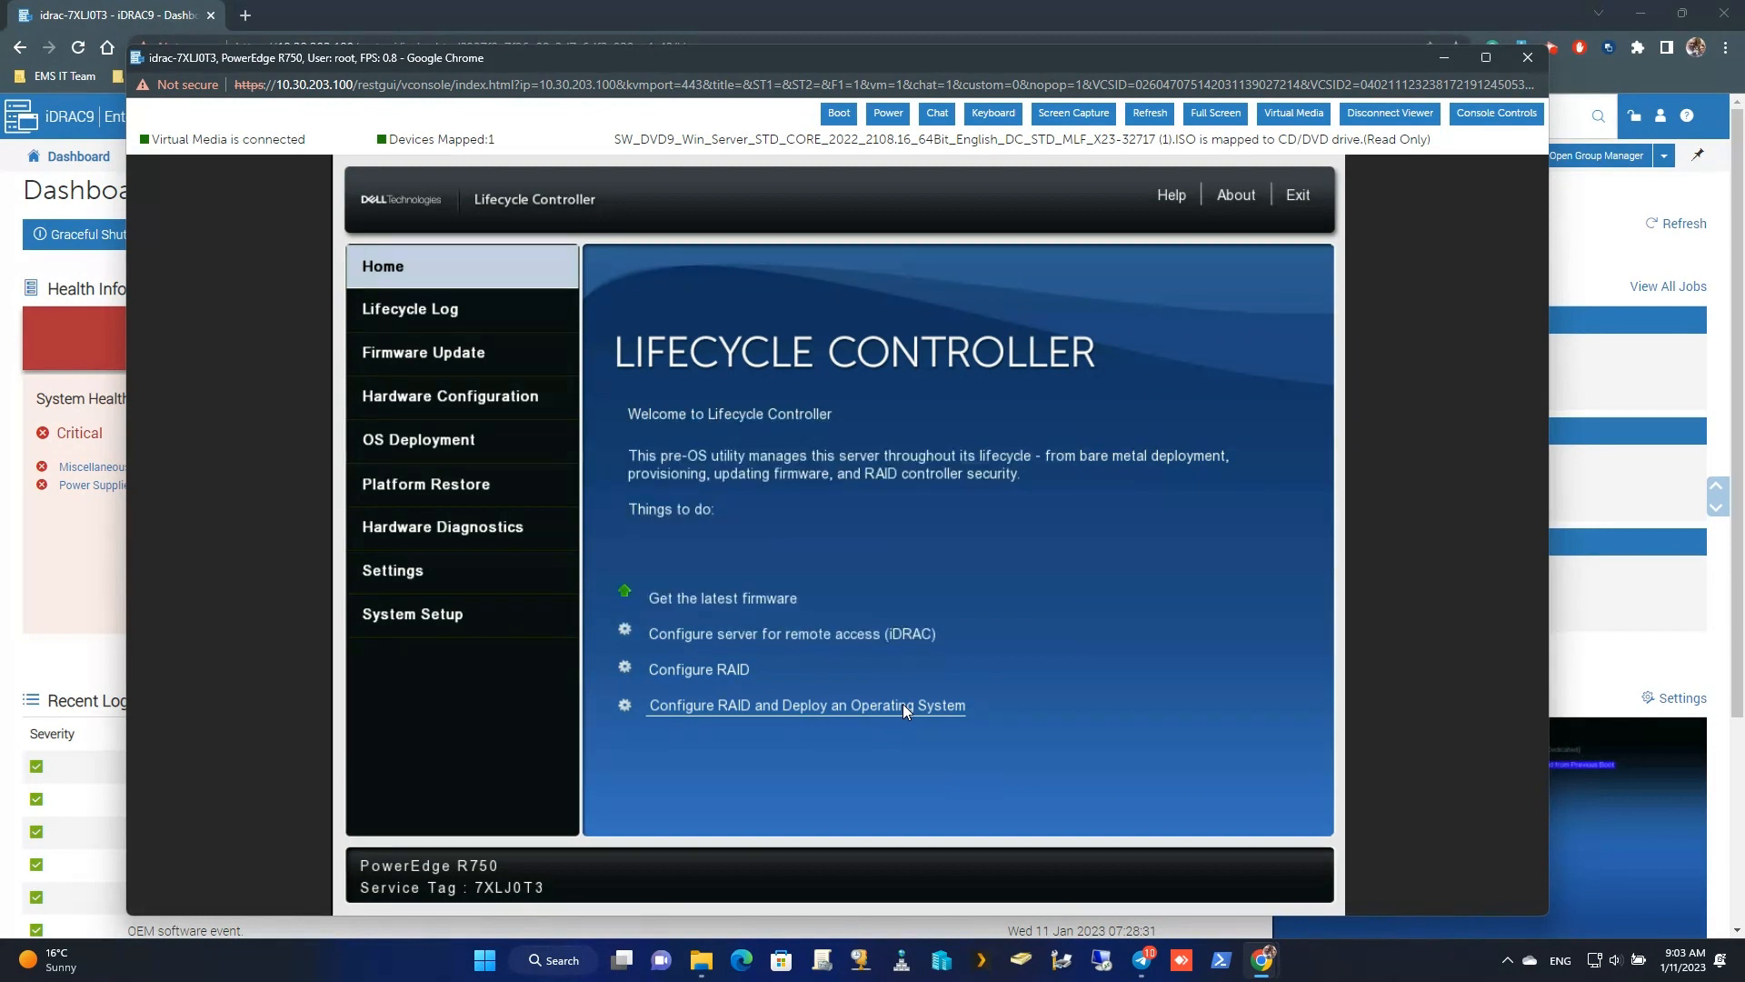
{"action": "left_click", "coordinate": [806, 704]}
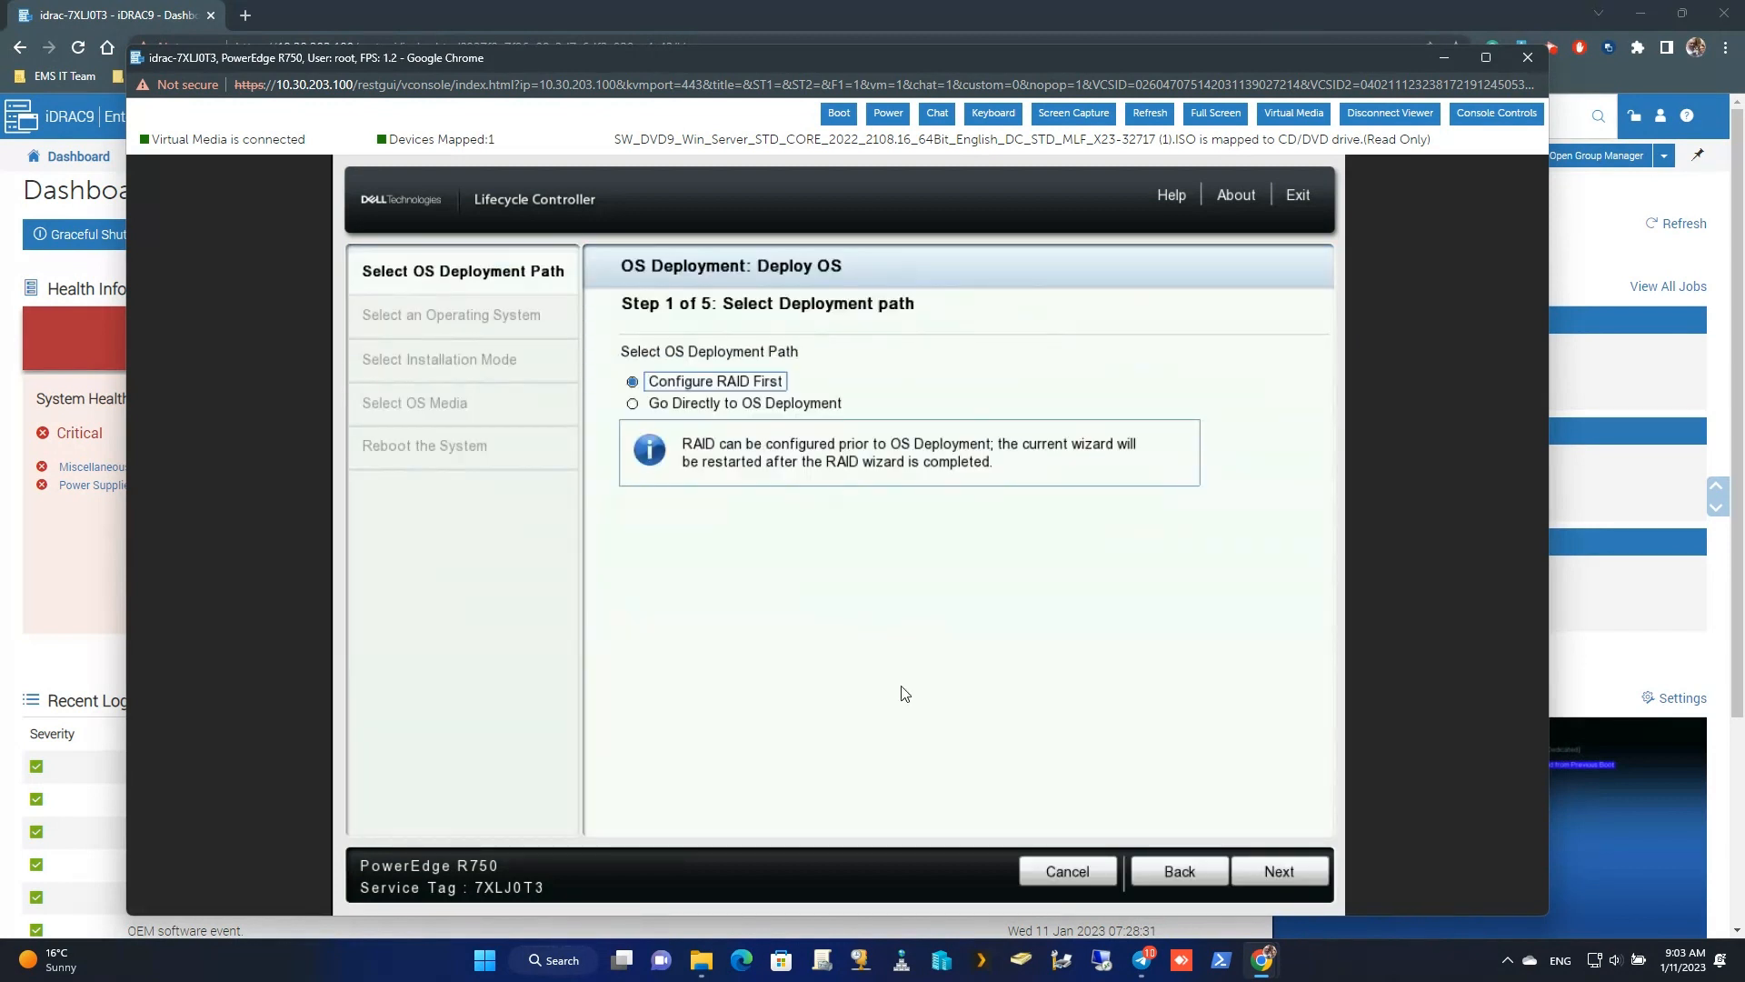
{"action": "left_click", "coordinate": [632, 403]}
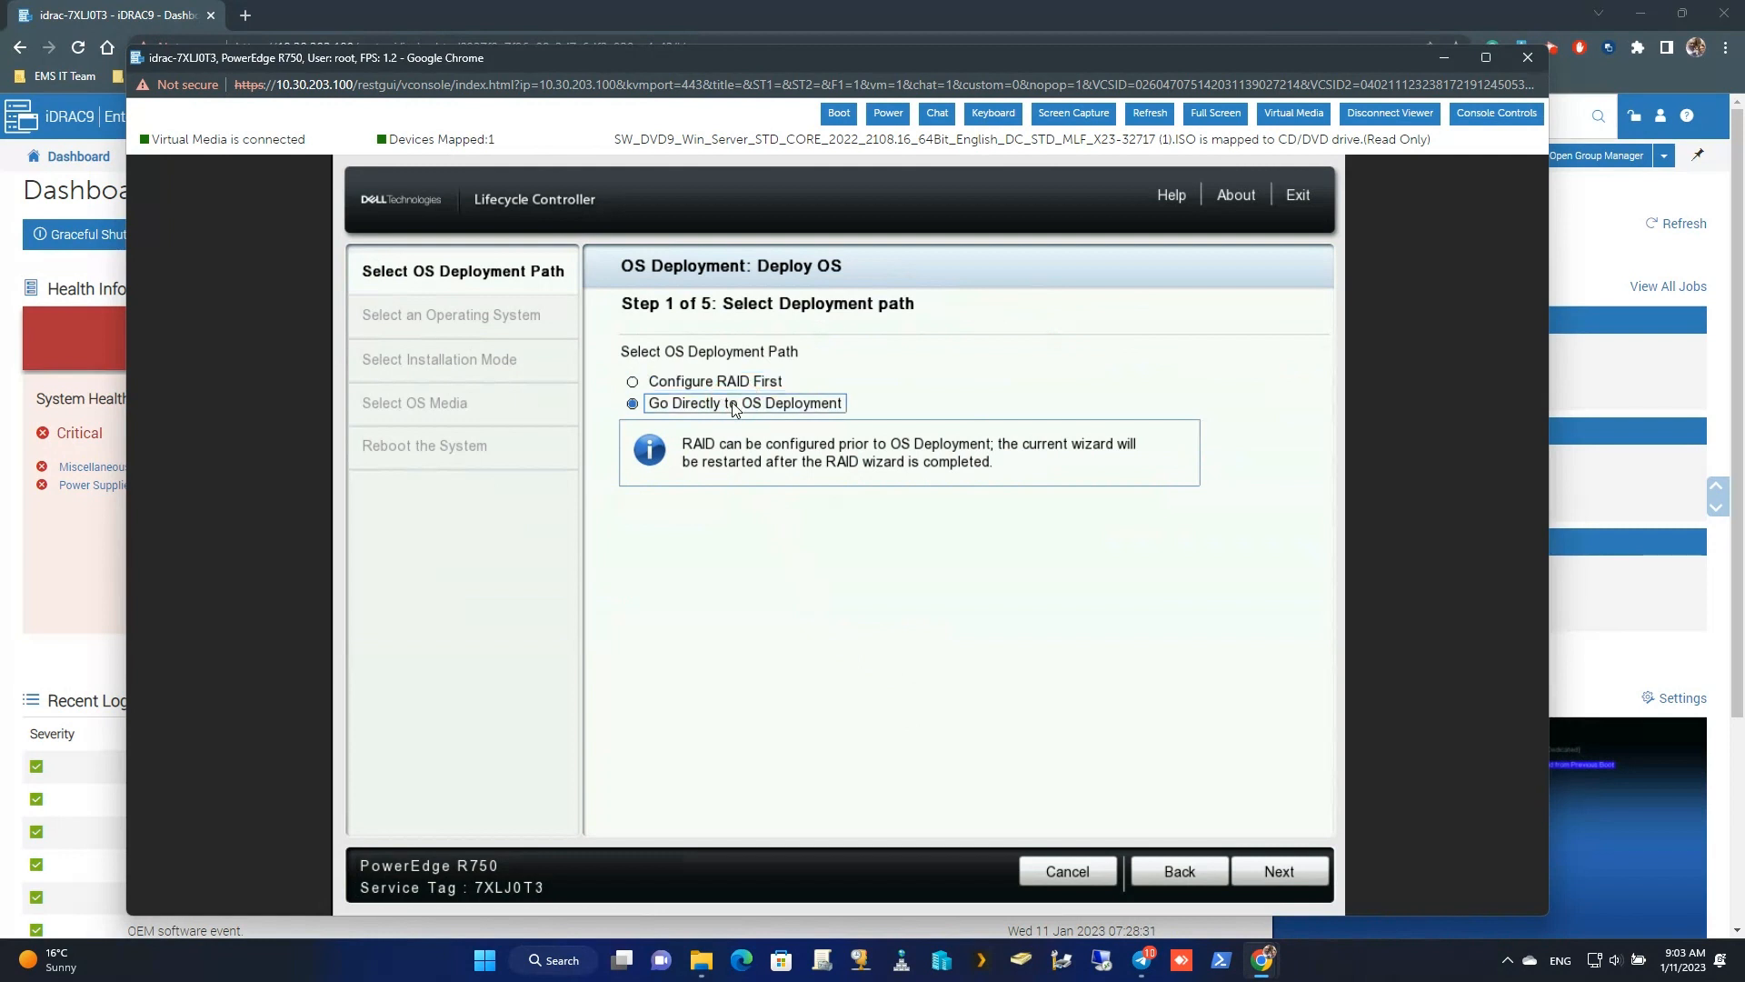
{"action": "left_click", "coordinate": [1279, 870]}
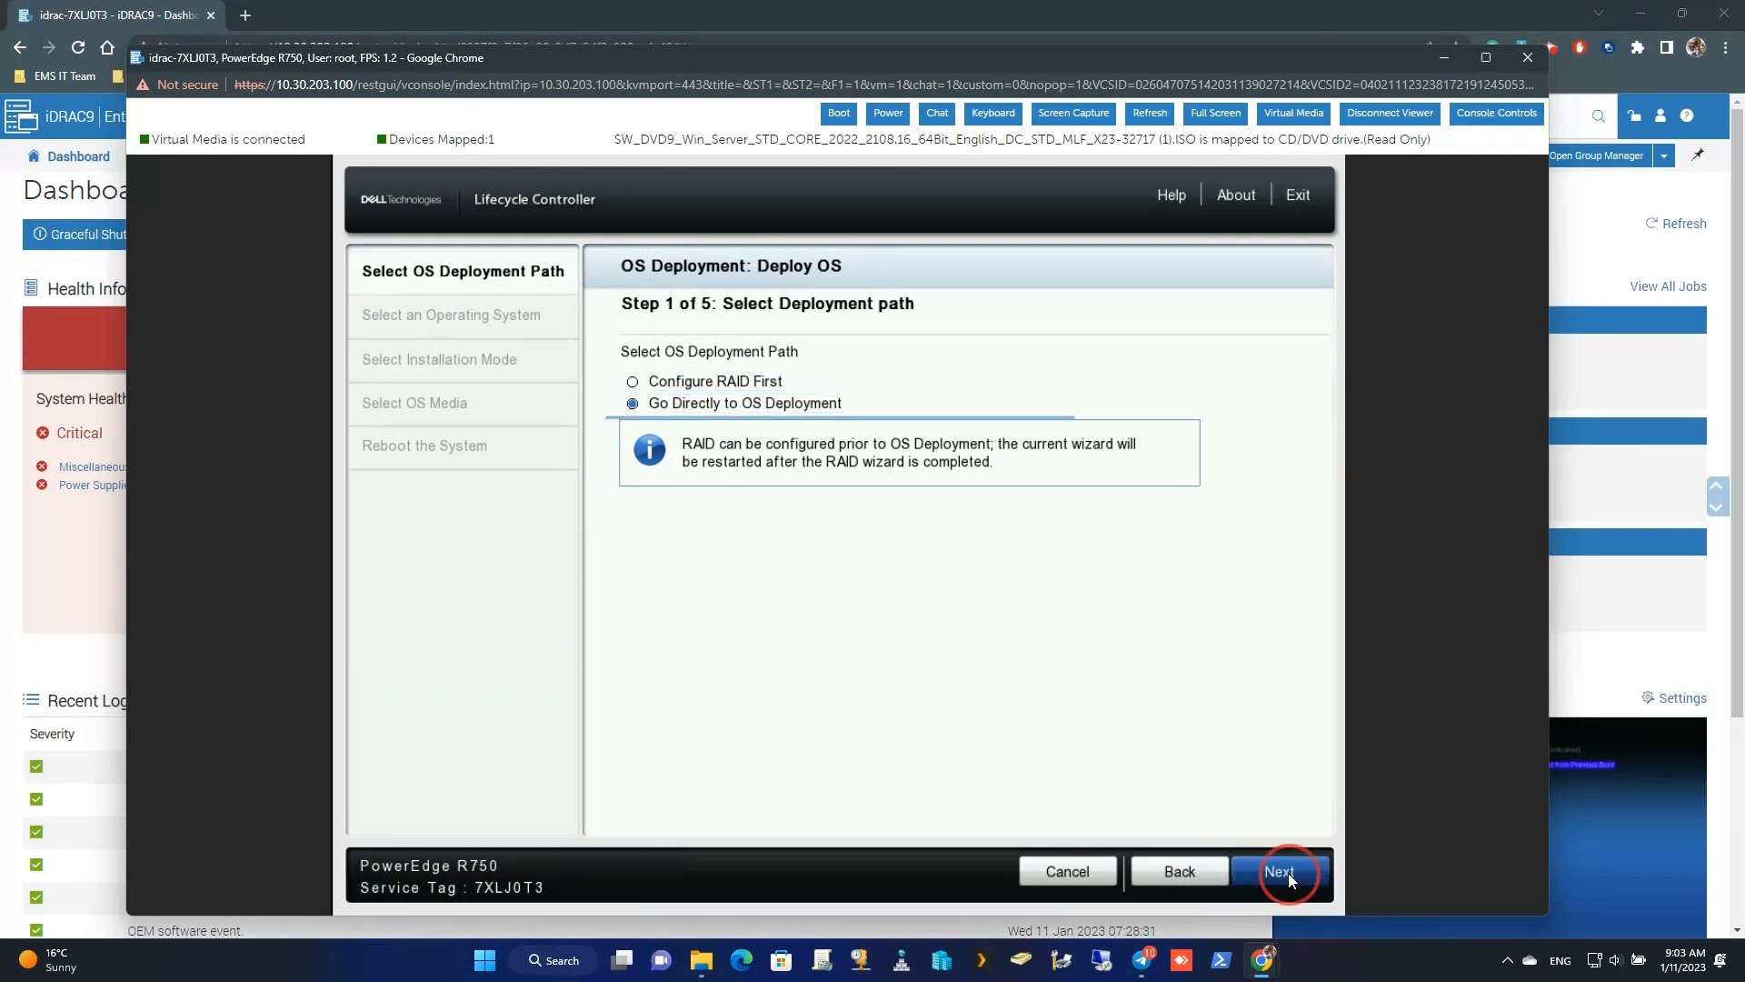
{"action": "left_click", "coordinate": [1280, 870]}
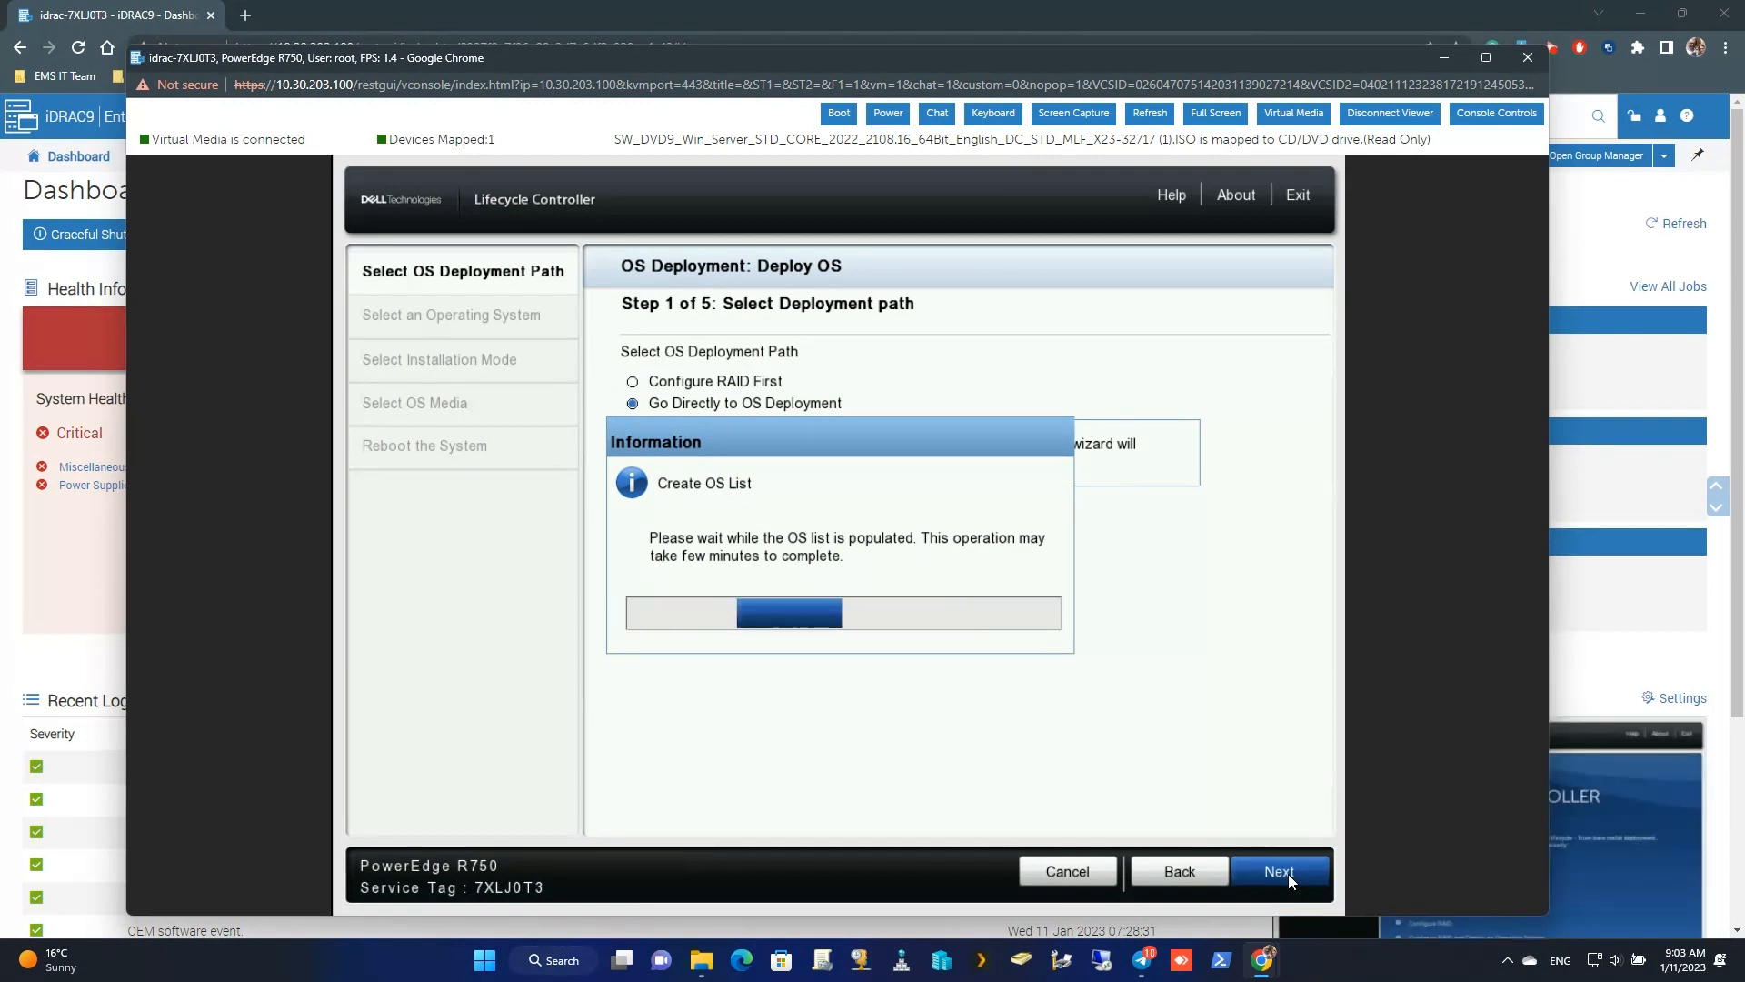
{"action": "left_click", "coordinate": [1278, 871]}
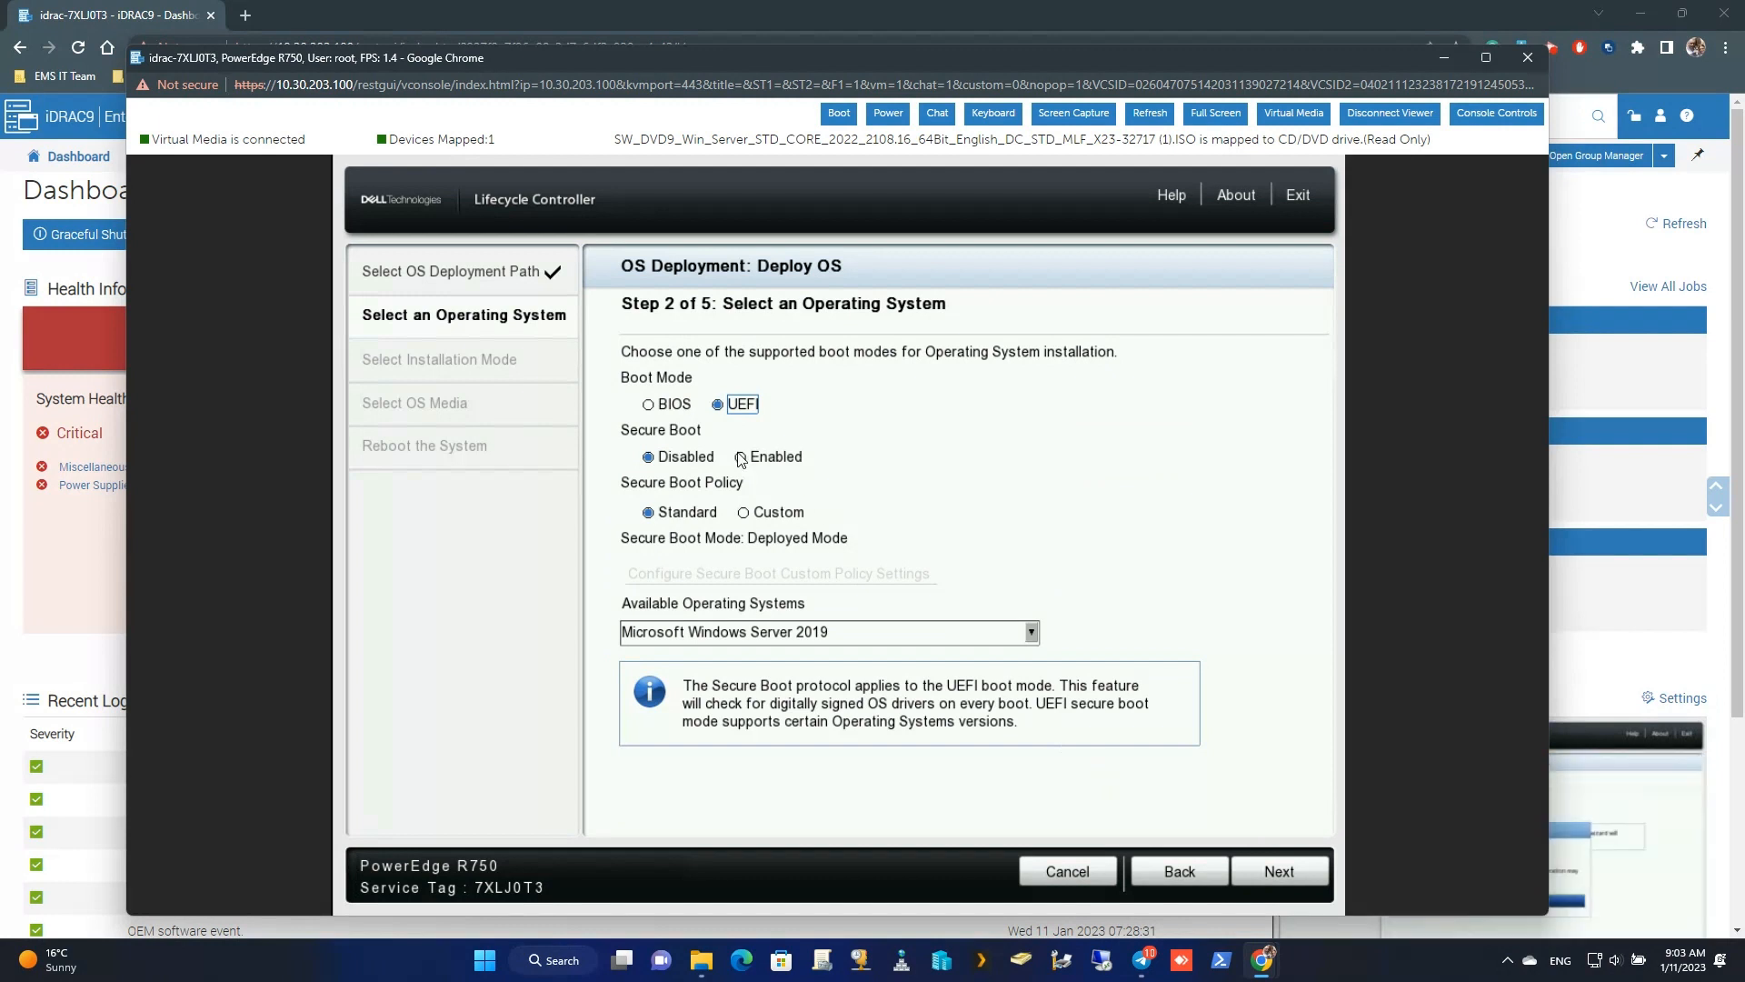
Enable Secure Boot and select Microsoft Windows Server 2022 as the operating system
{"action": "left_click", "coordinate": [739, 456]}
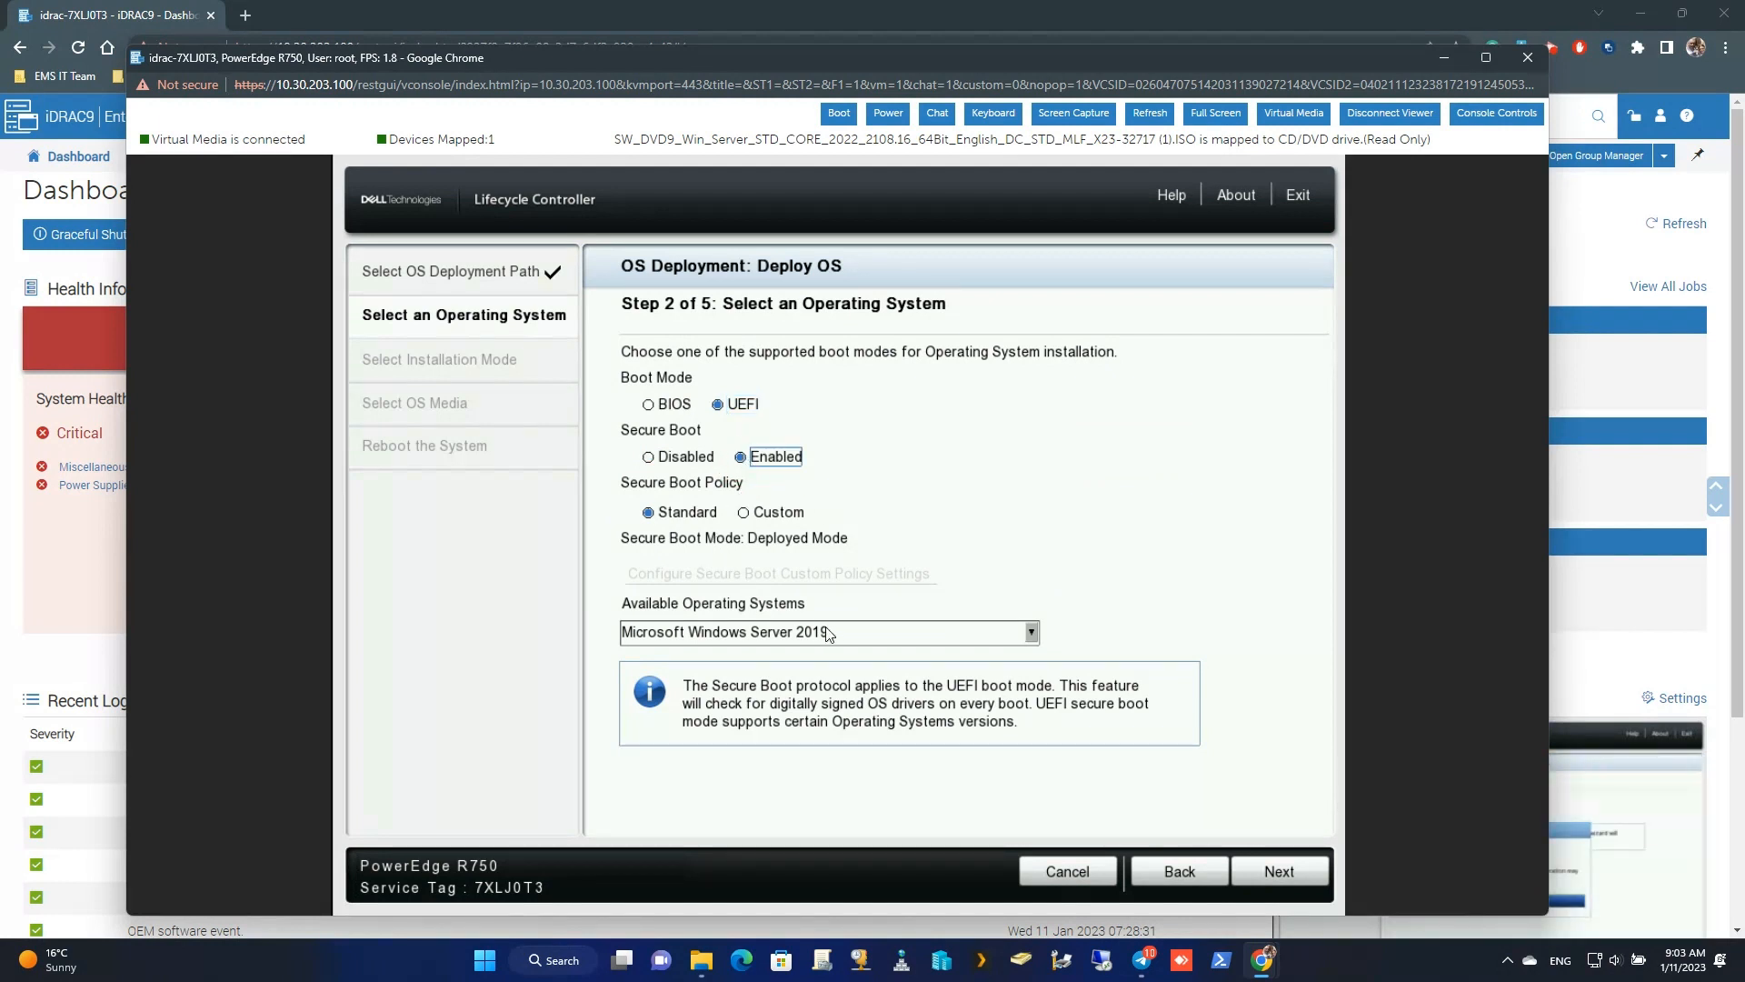
{"action": "mouse_move", "coordinate": [1026, 639]}
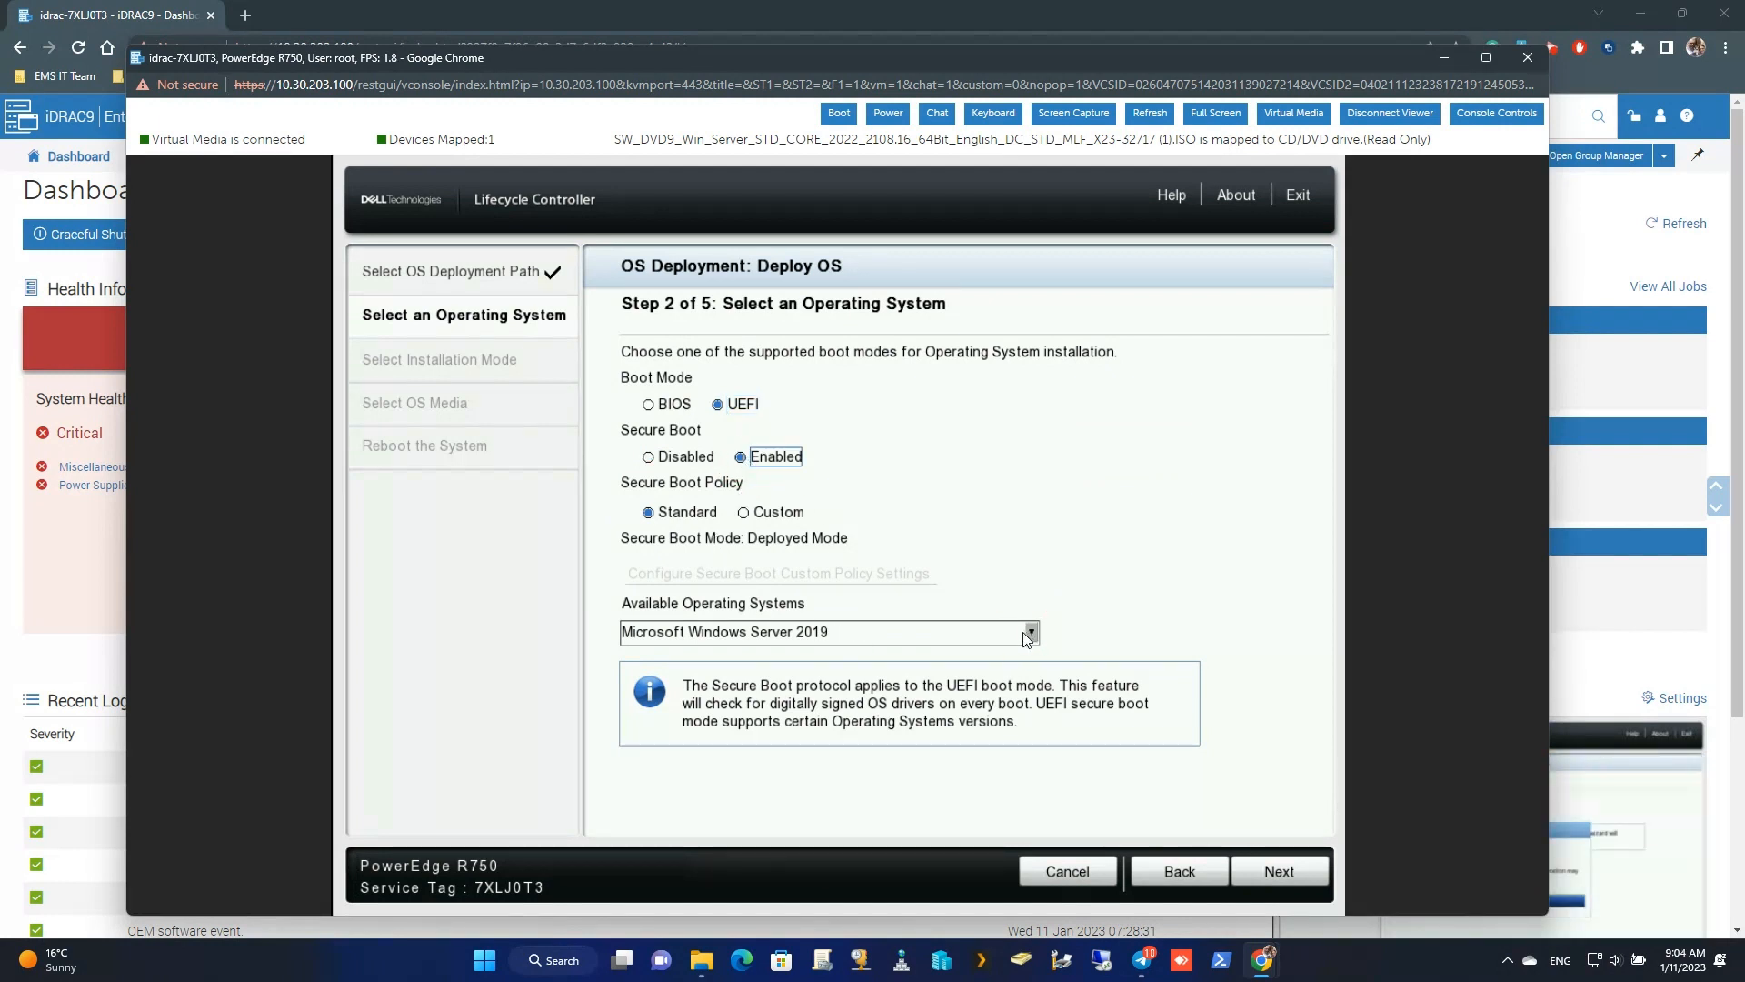
{"action": "left_click", "coordinate": [1028, 630]}
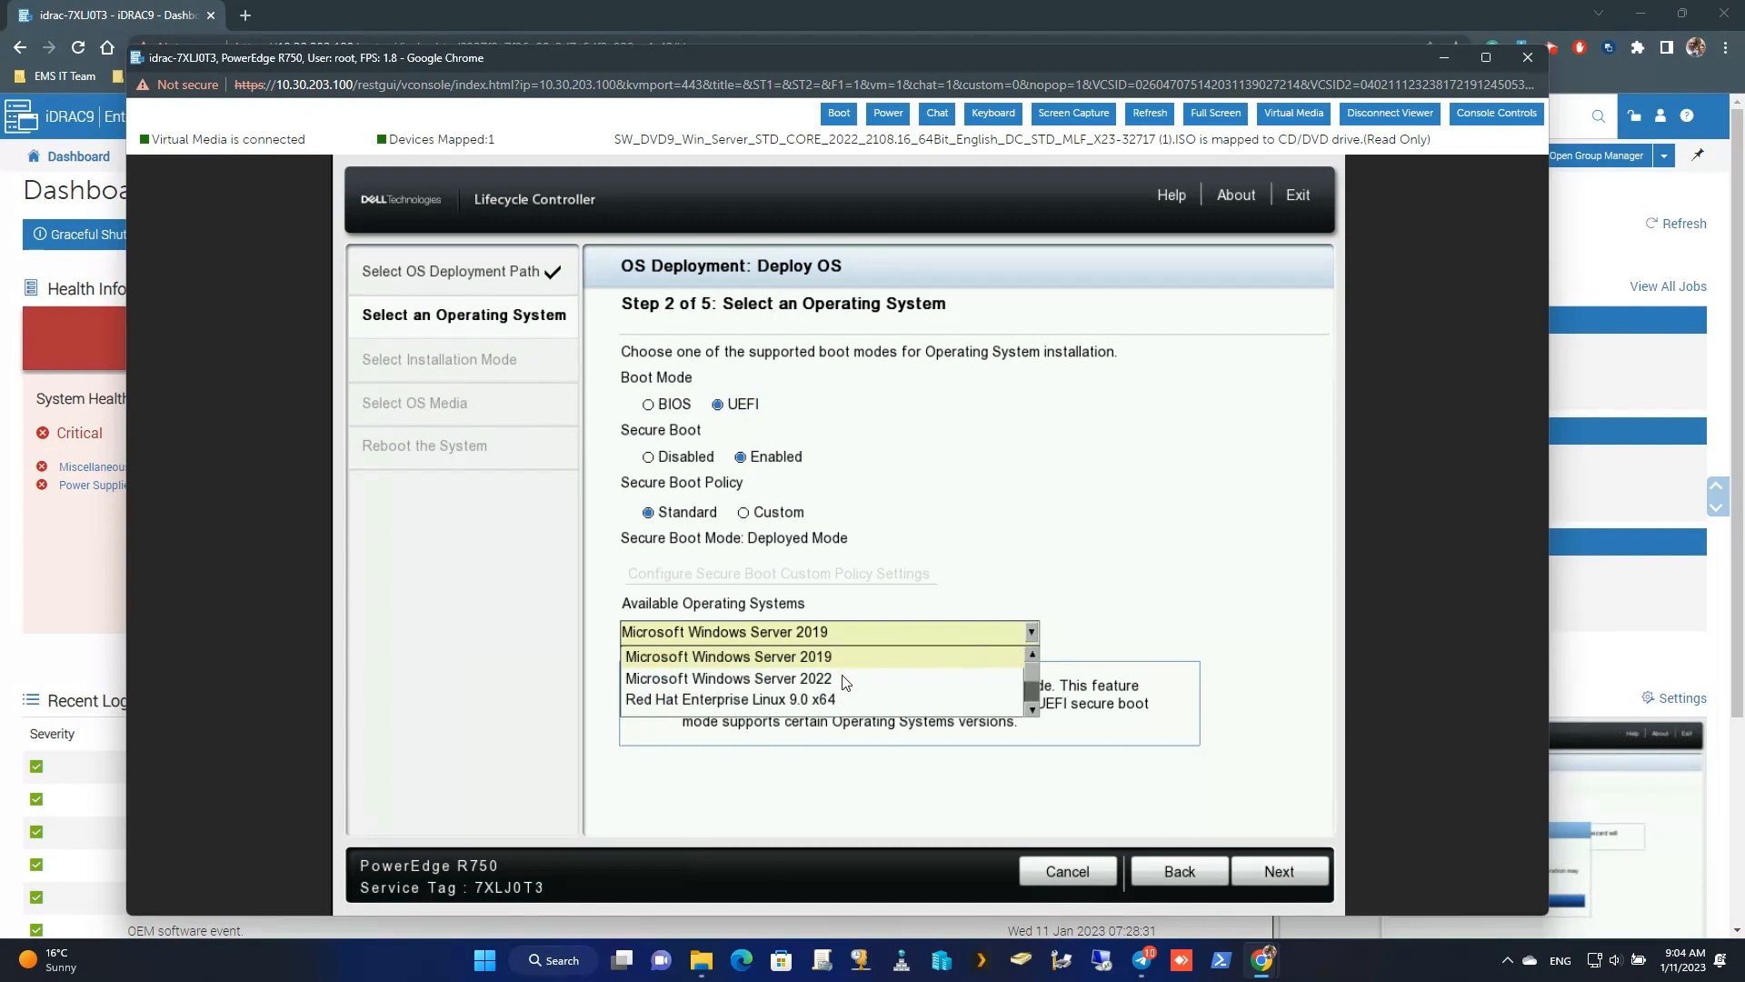
{"action": "left_click", "coordinate": [728, 678]}
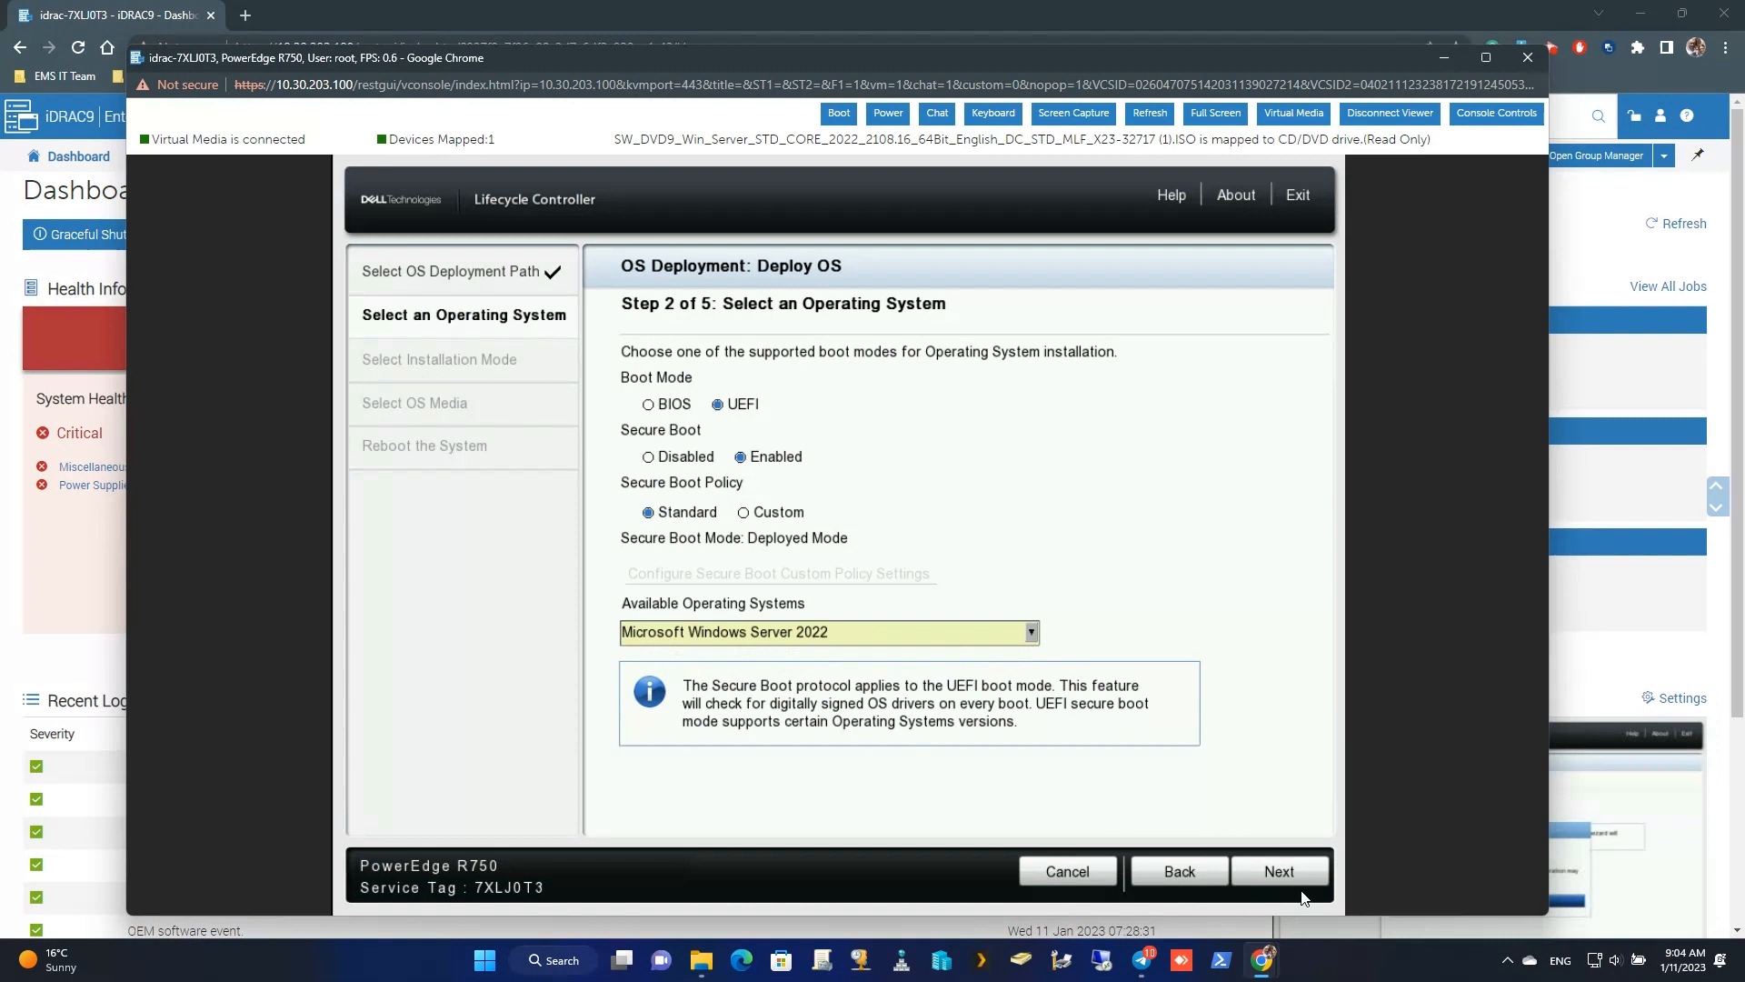
{"action": "left_click", "coordinate": [1277, 870]}
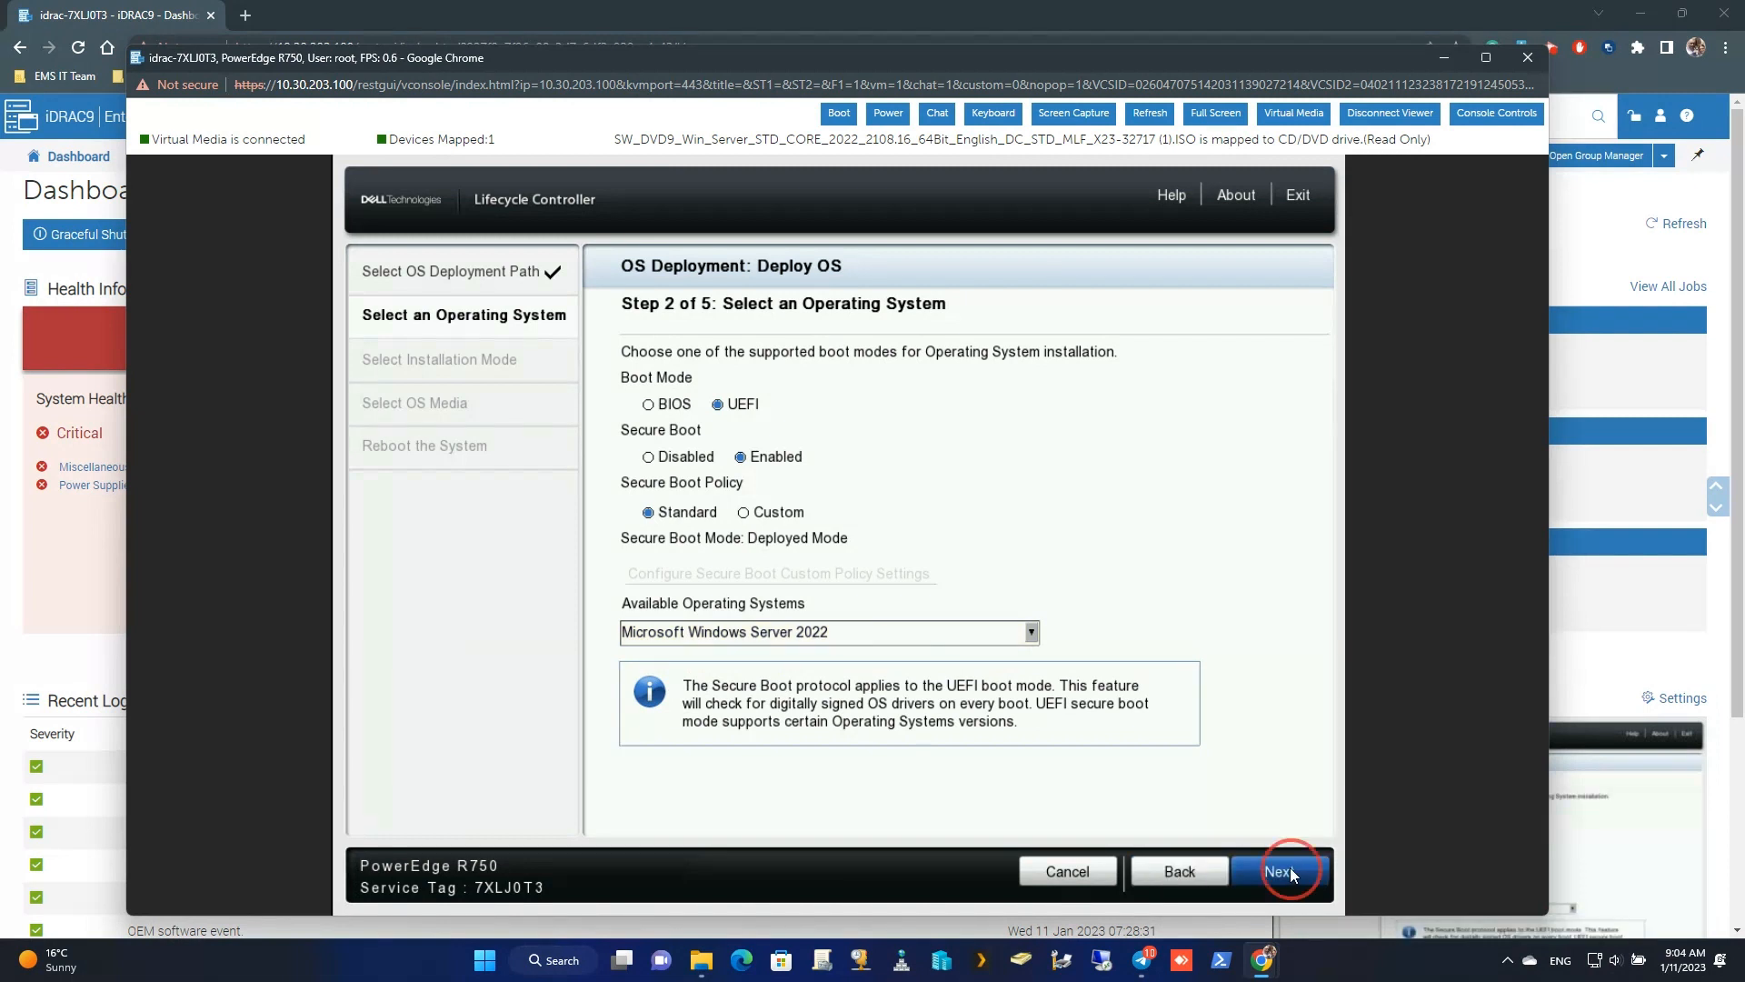
{"action": "left_click", "coordinate": [1278, 872]}
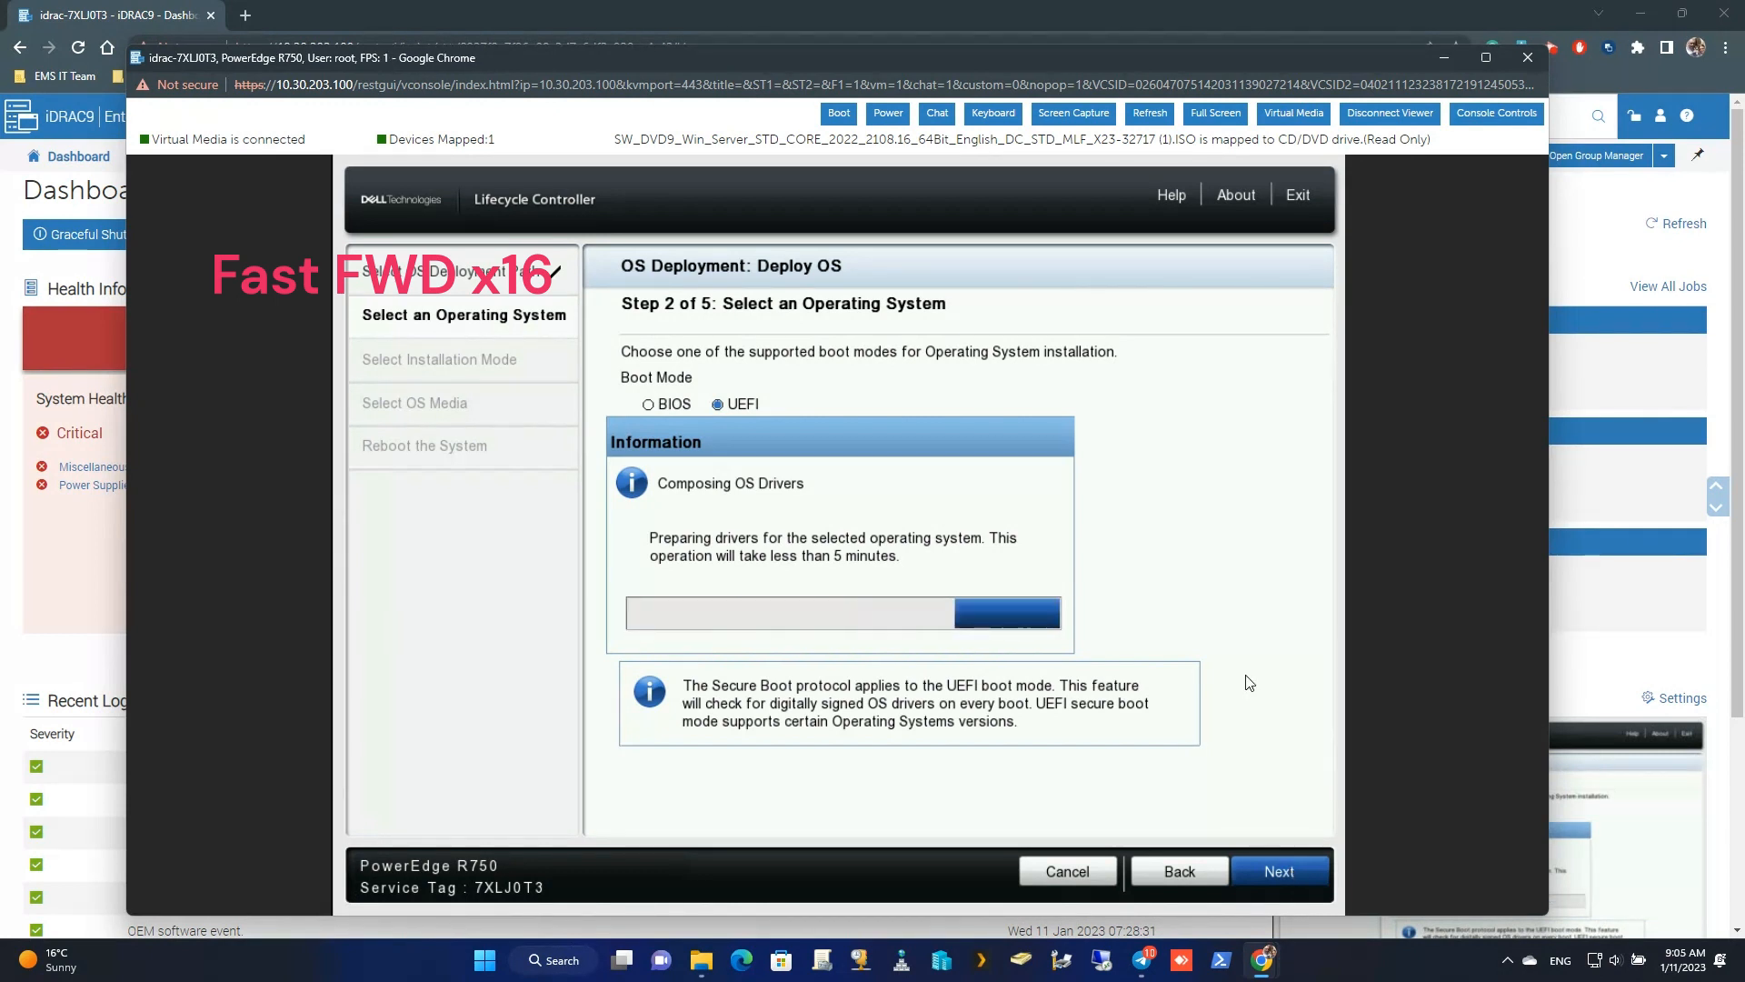
{"action": "mouse_move", "coordinate": [1278, 664]}
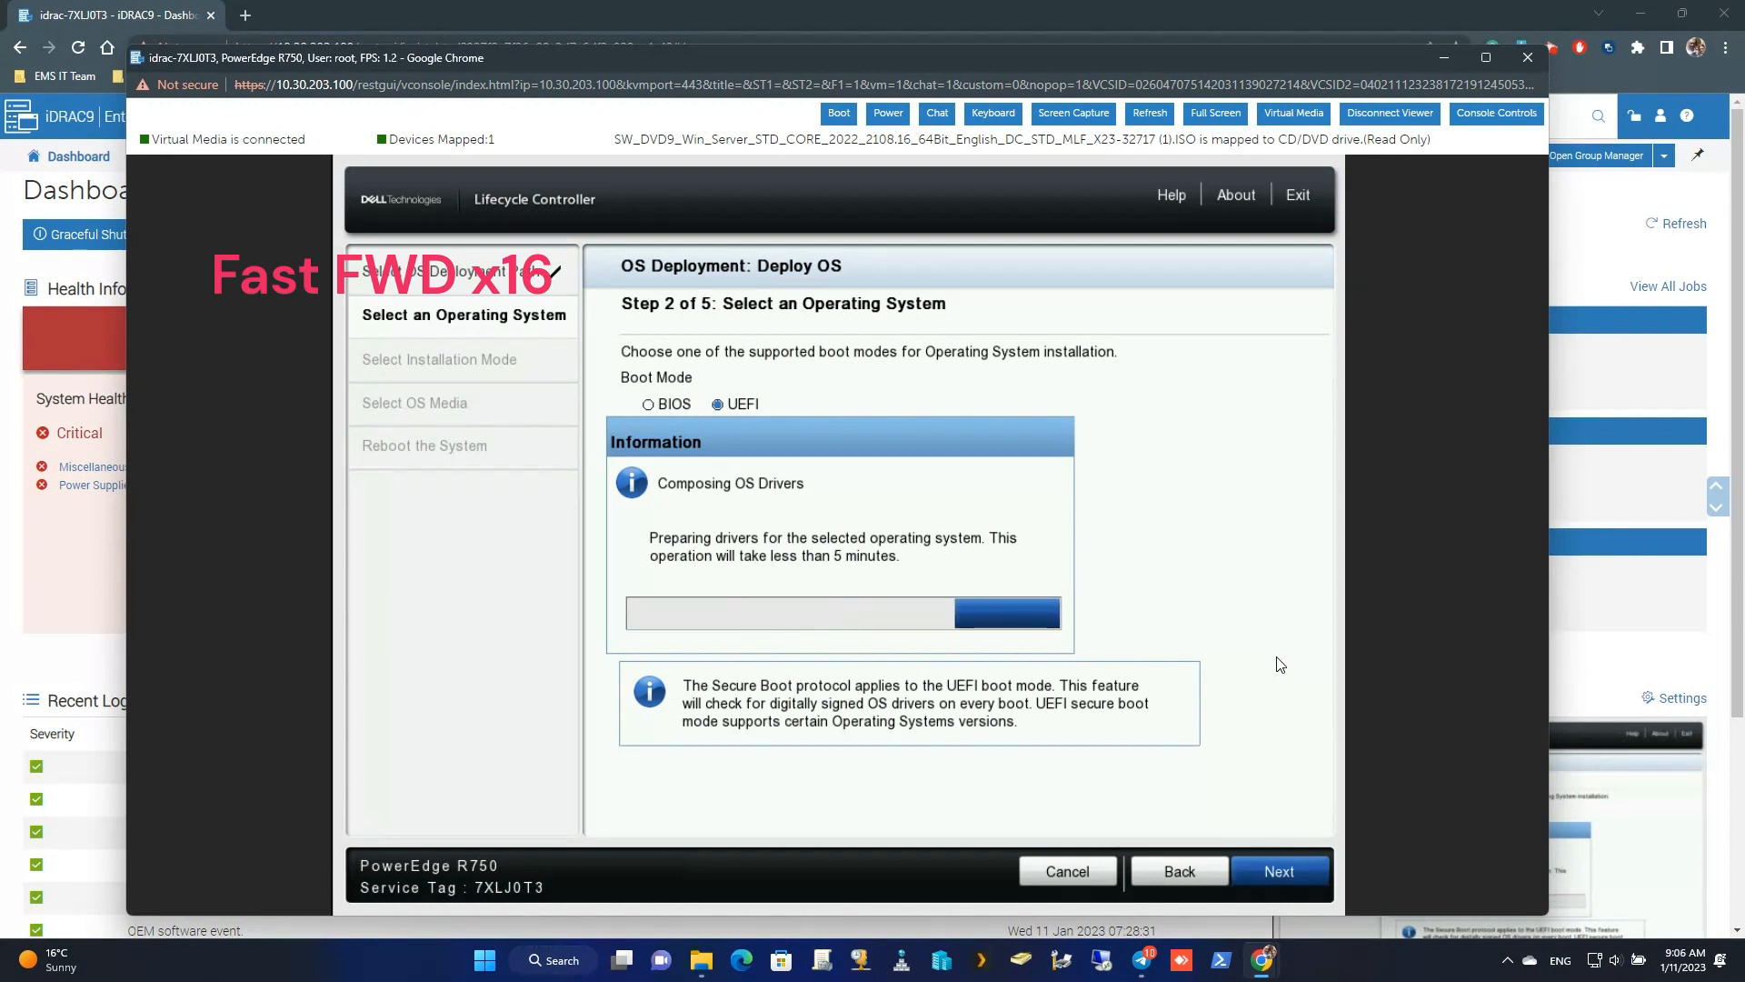
Choose Manual Install as the installation mode and advance to OS media
{"action": "left_click", "coordinate": [1278, 871]}
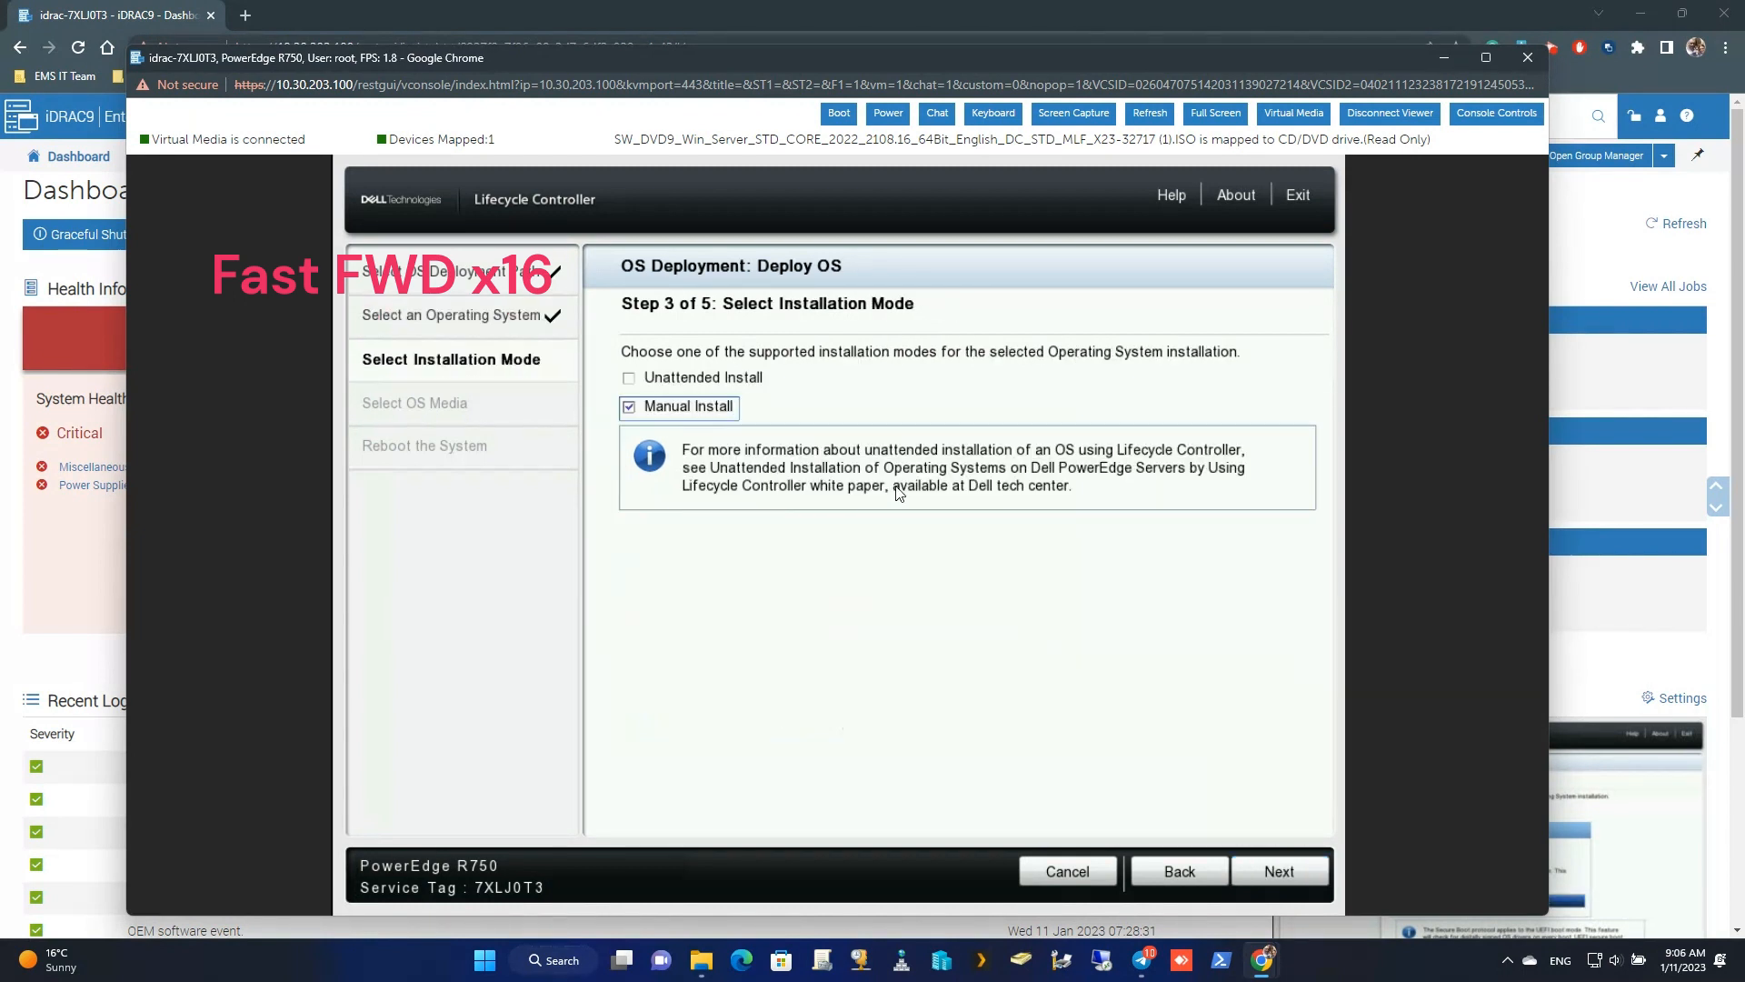
{"action": "left_click", "coordinate": [1279, 871]}
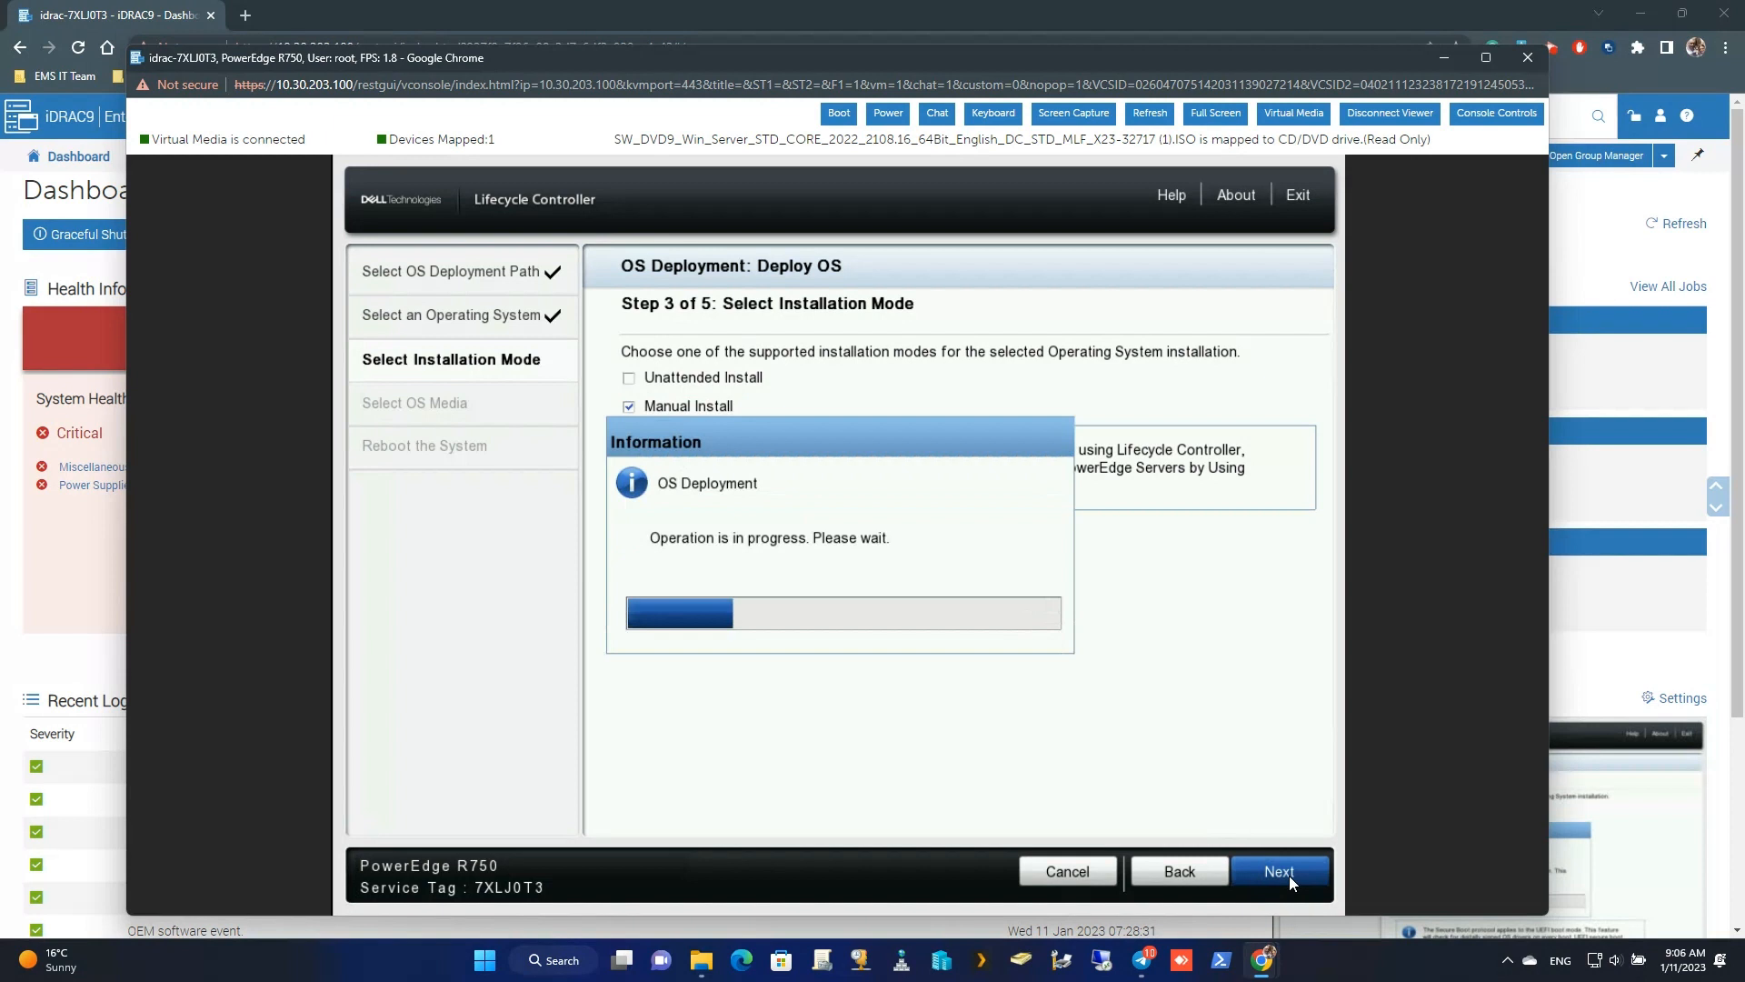
{"action": "left_click", "coordinate": [1278, 870]}
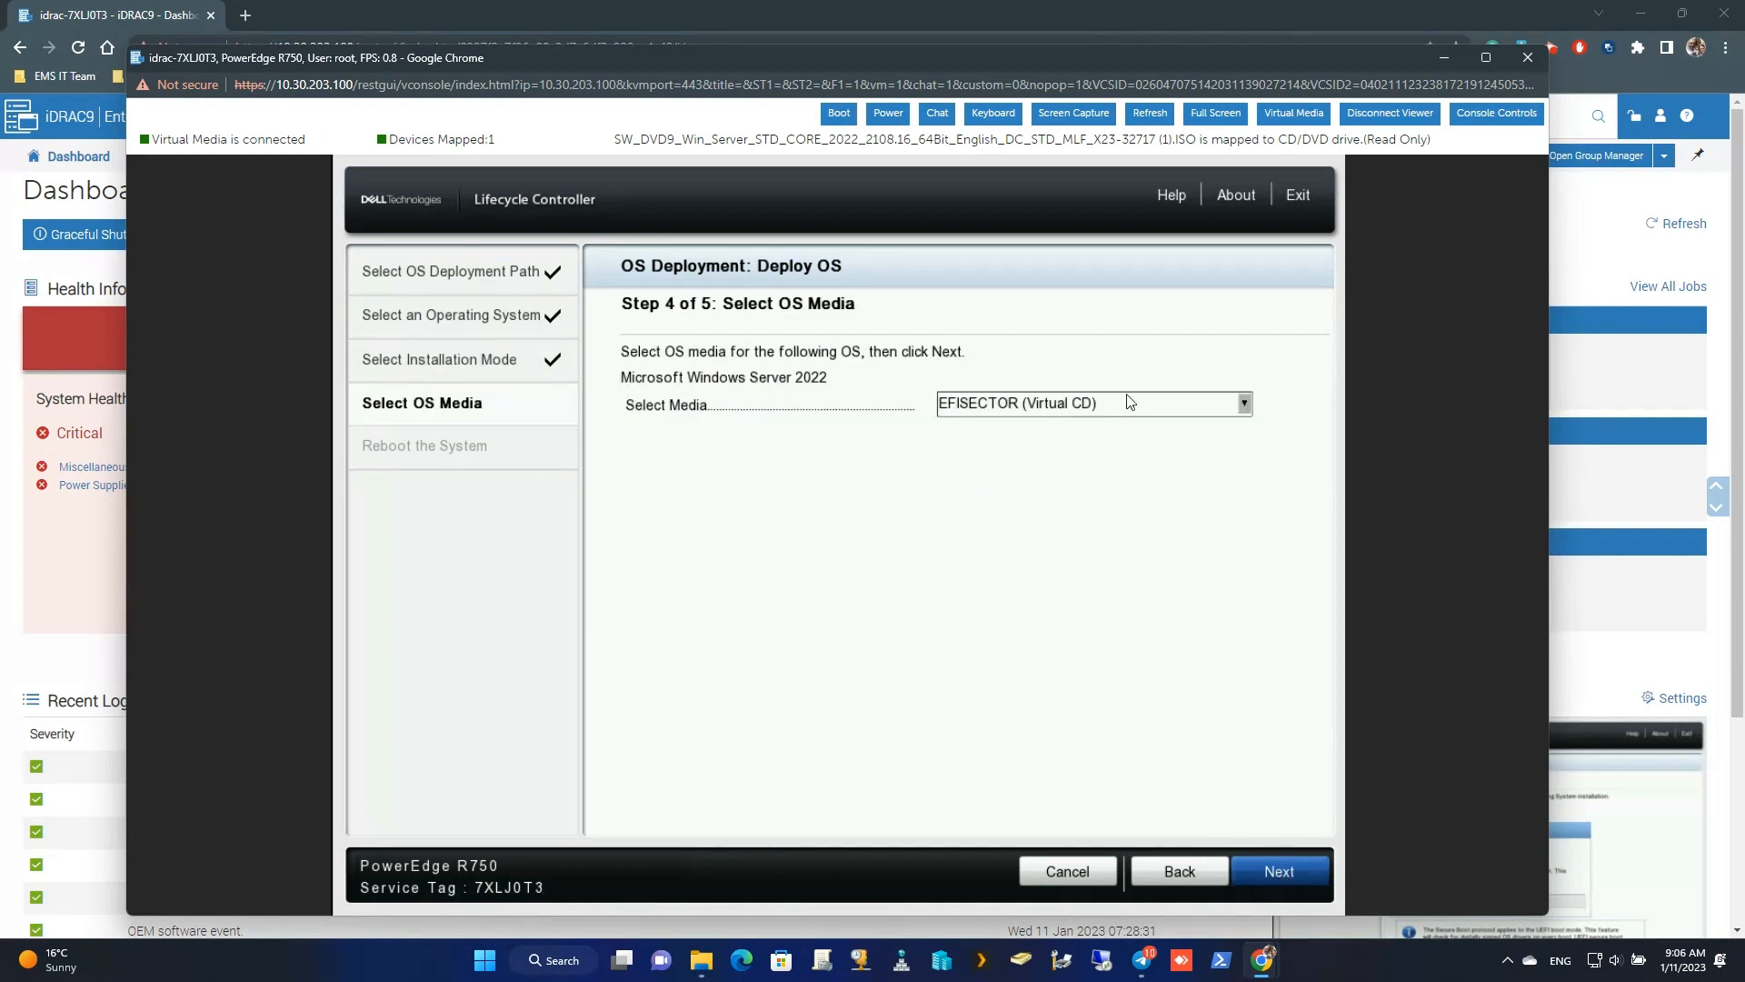
Select SSS_X64FREV_EN-US_D (Virtual CD) as OS media, then click Finish
{"action": "left_click", "coordinate": [1241, 403]}
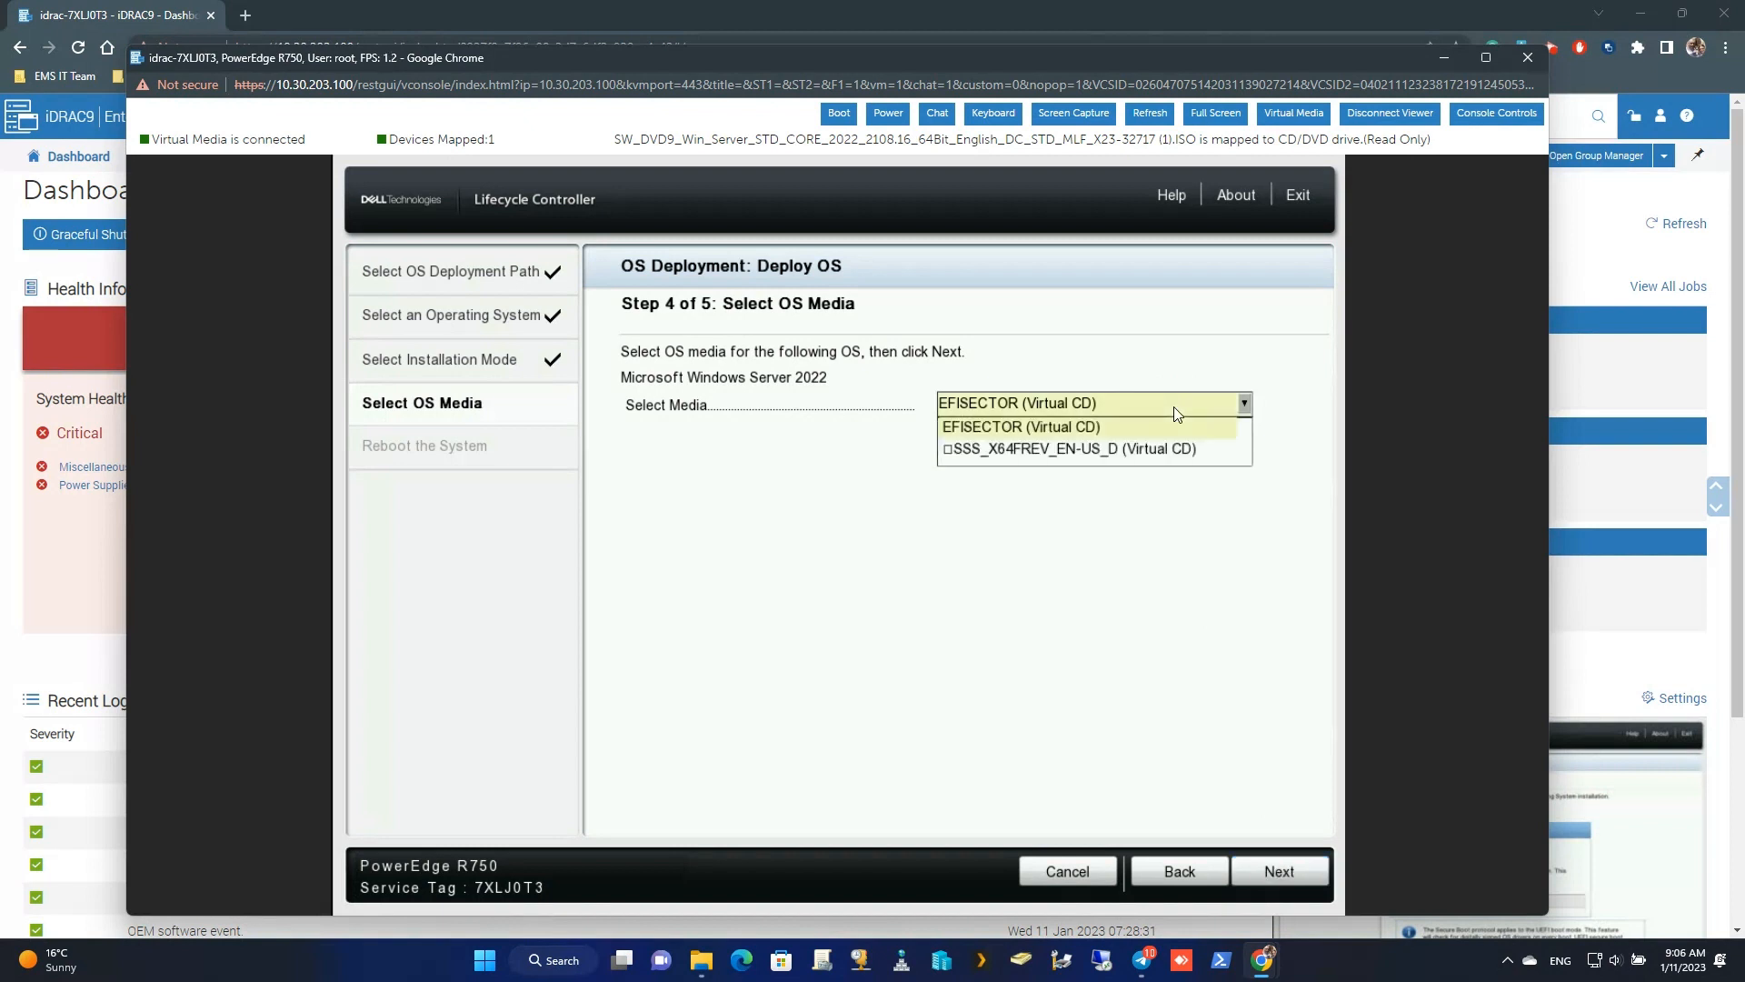
{"action": "left_click", "coordinate": [1069, 448]}
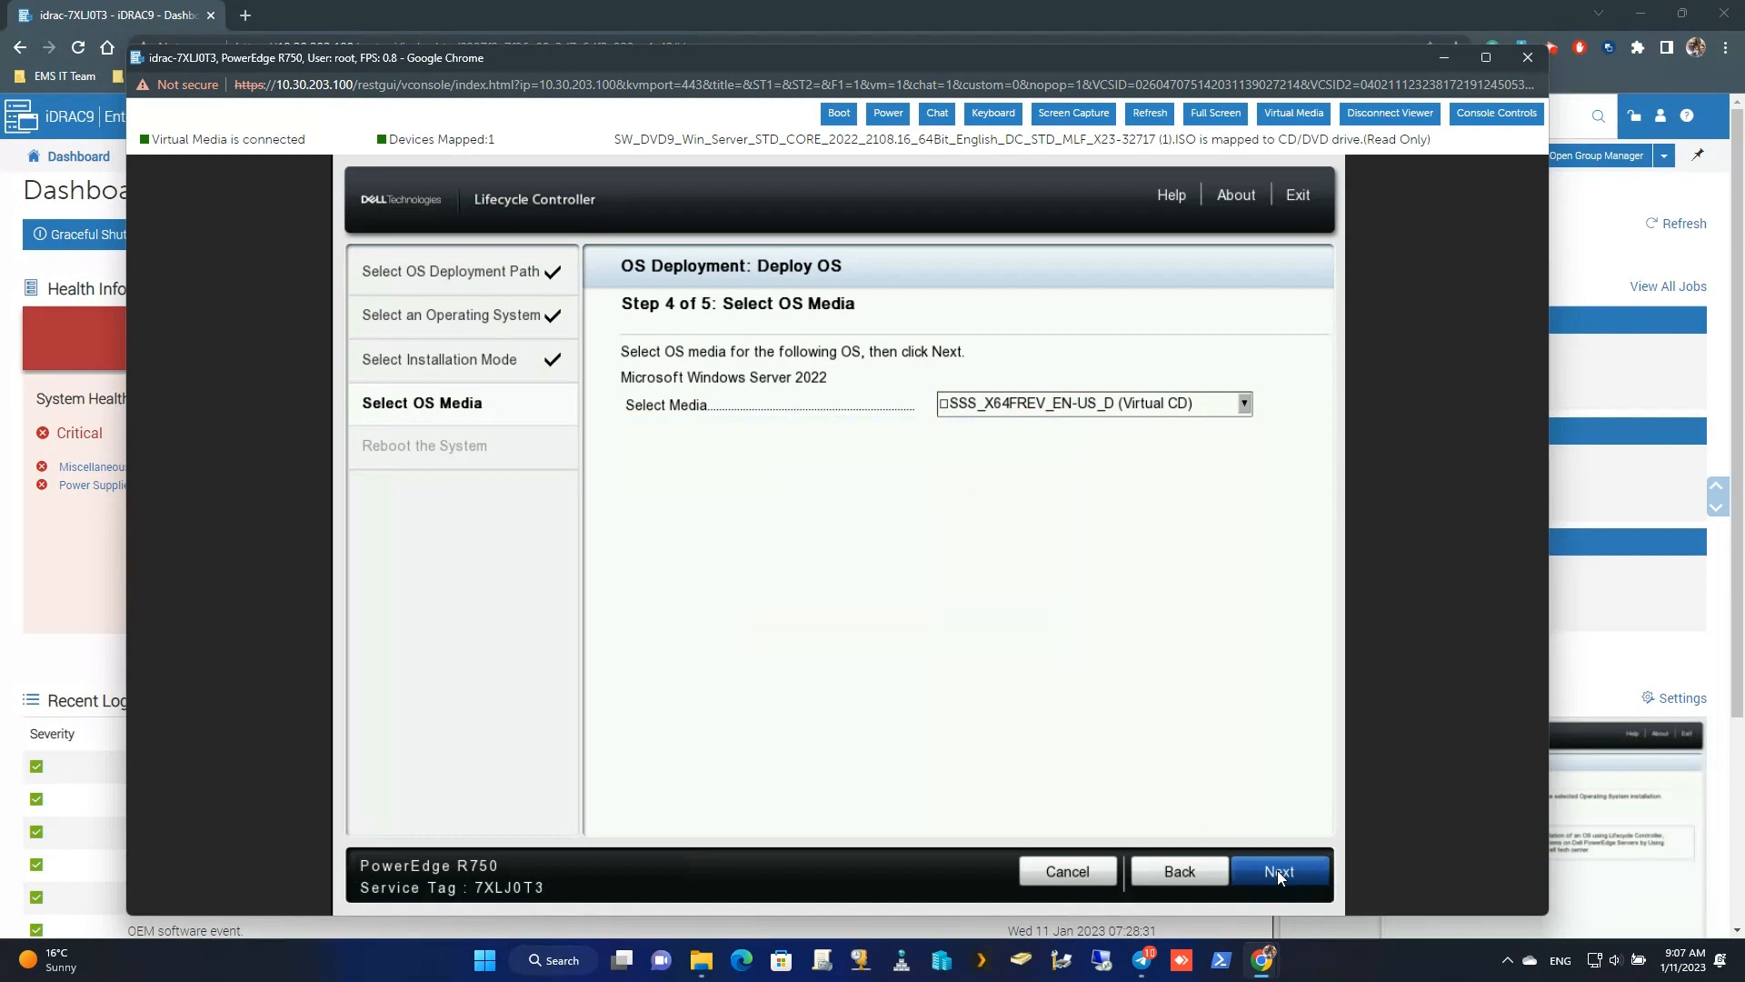
{"action": "left_click", "coordinate": [1278, 871]}
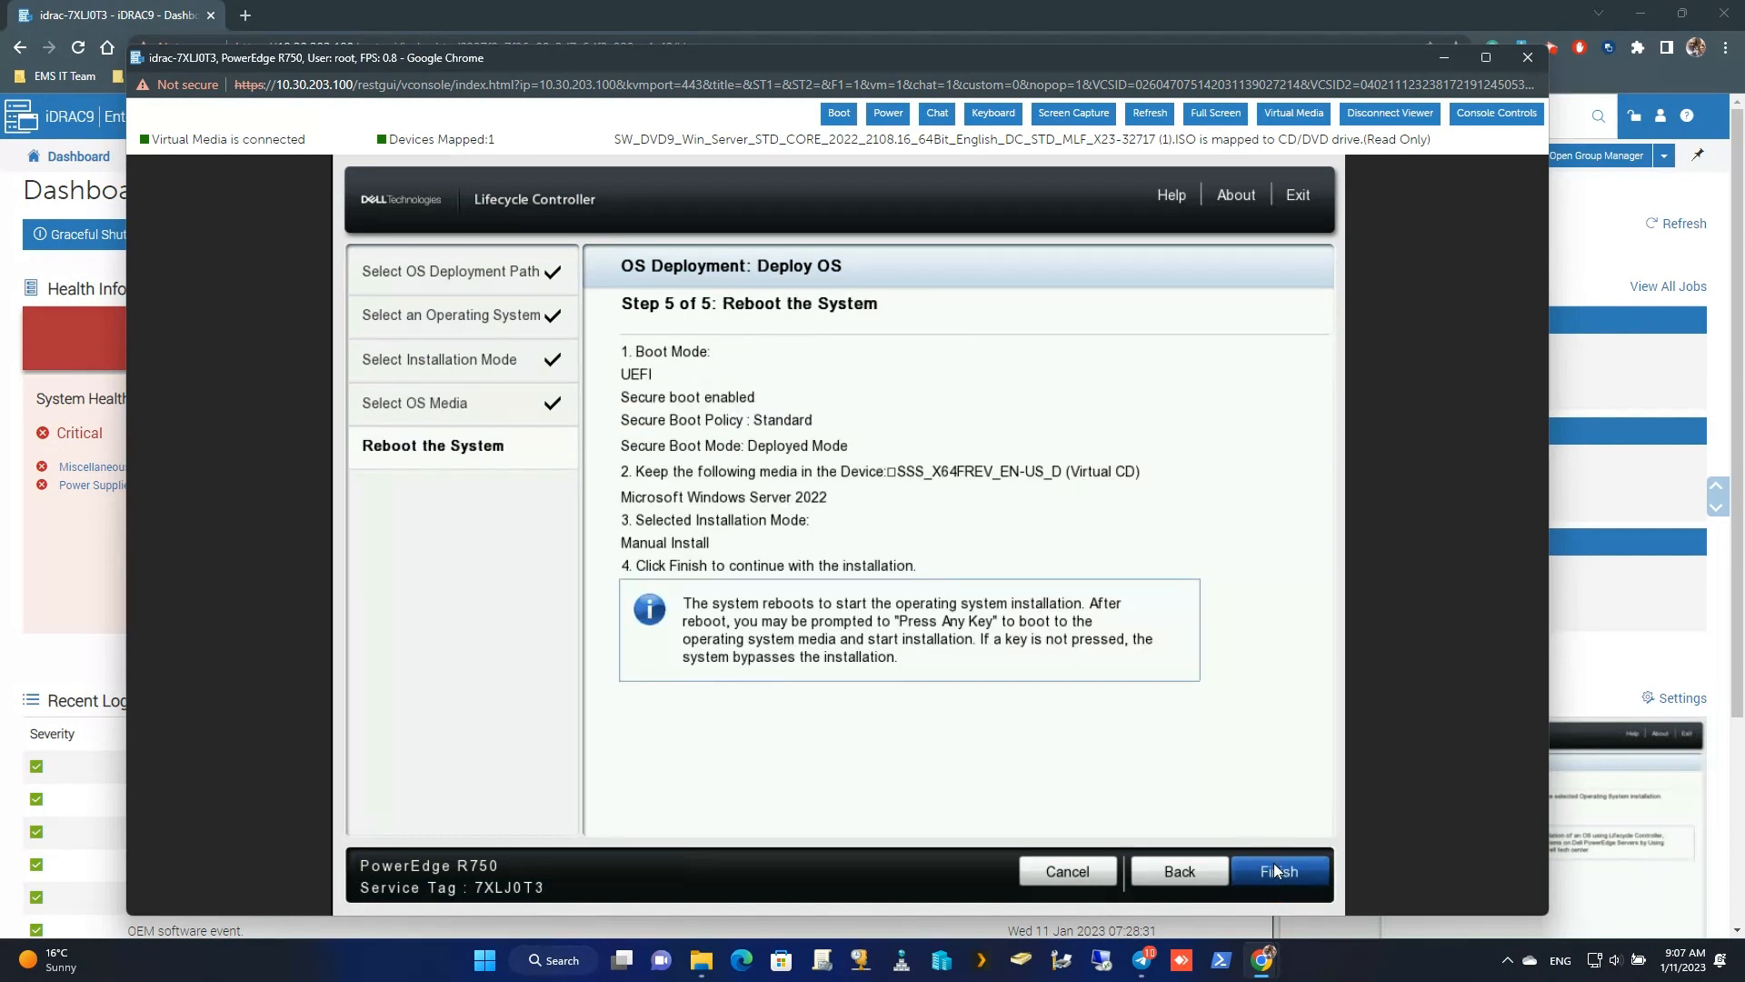
{"action": "left_click", "coordinate": [1279, 871]}
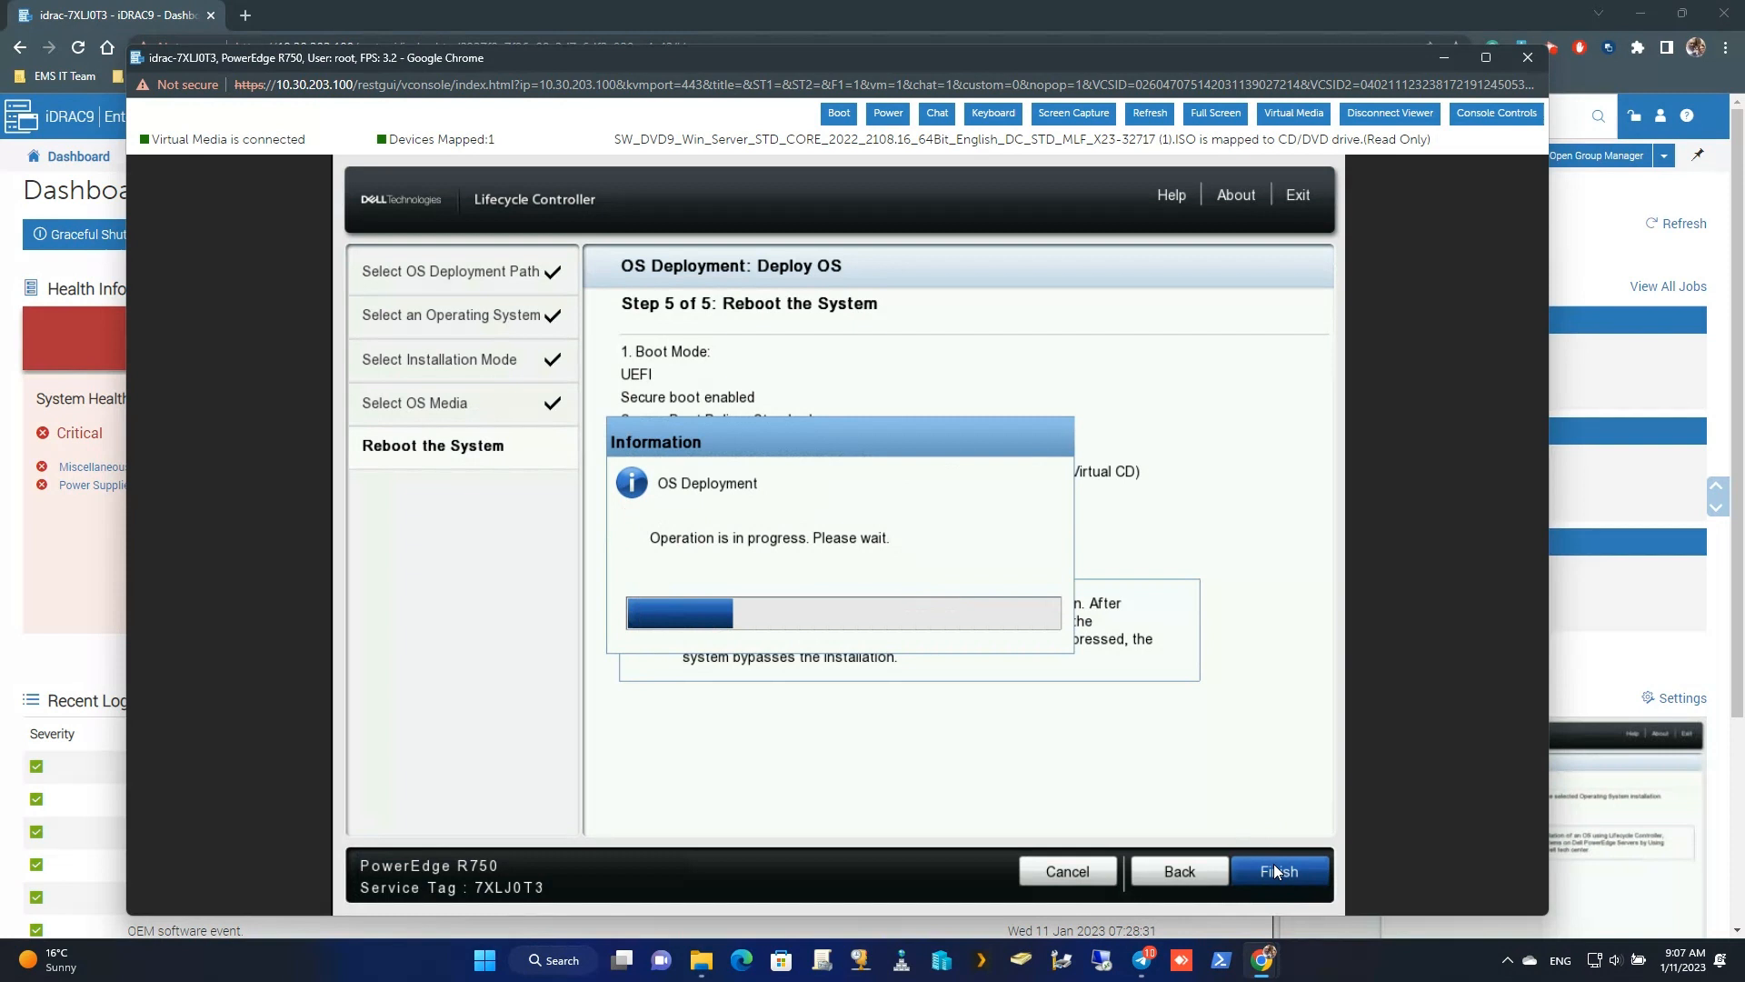